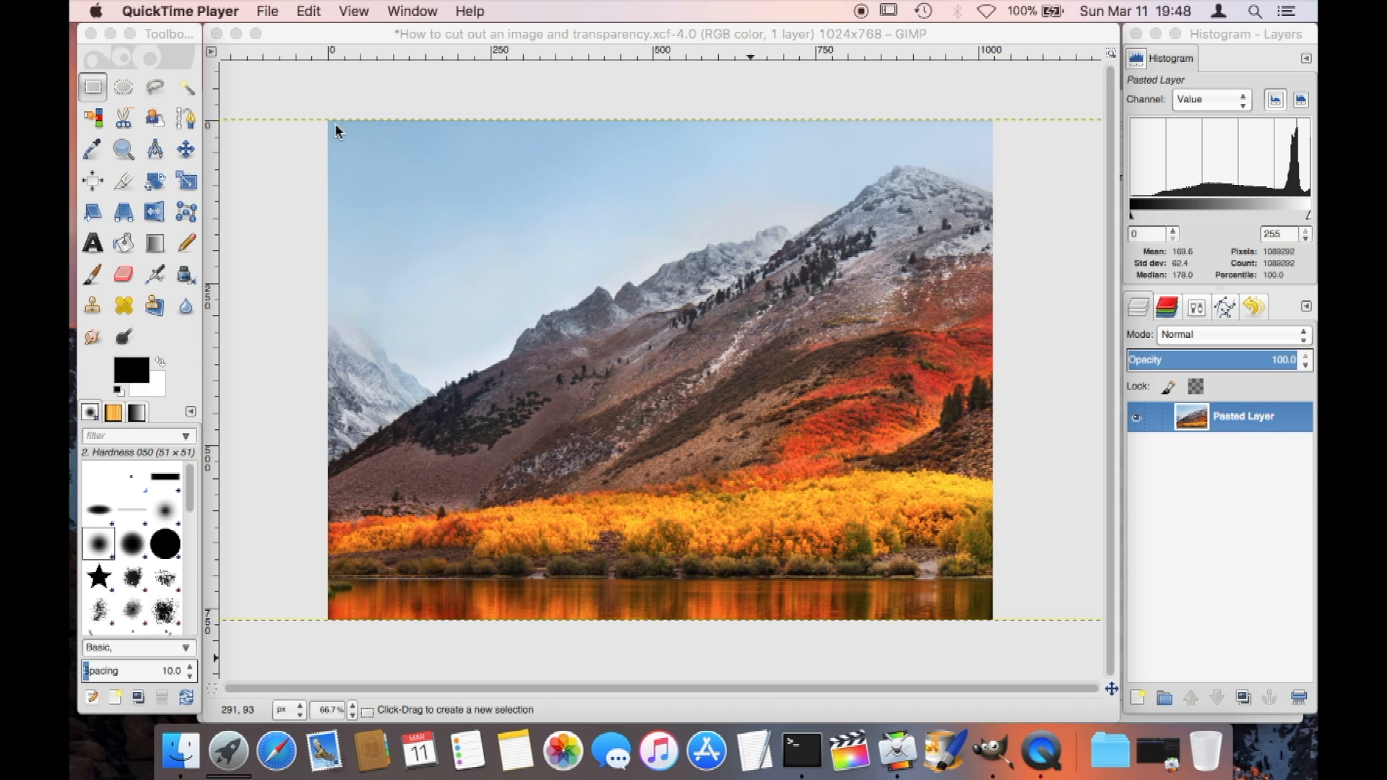
- Bring the GIMP window with the mountain photo to the front
left_click(185, 86)
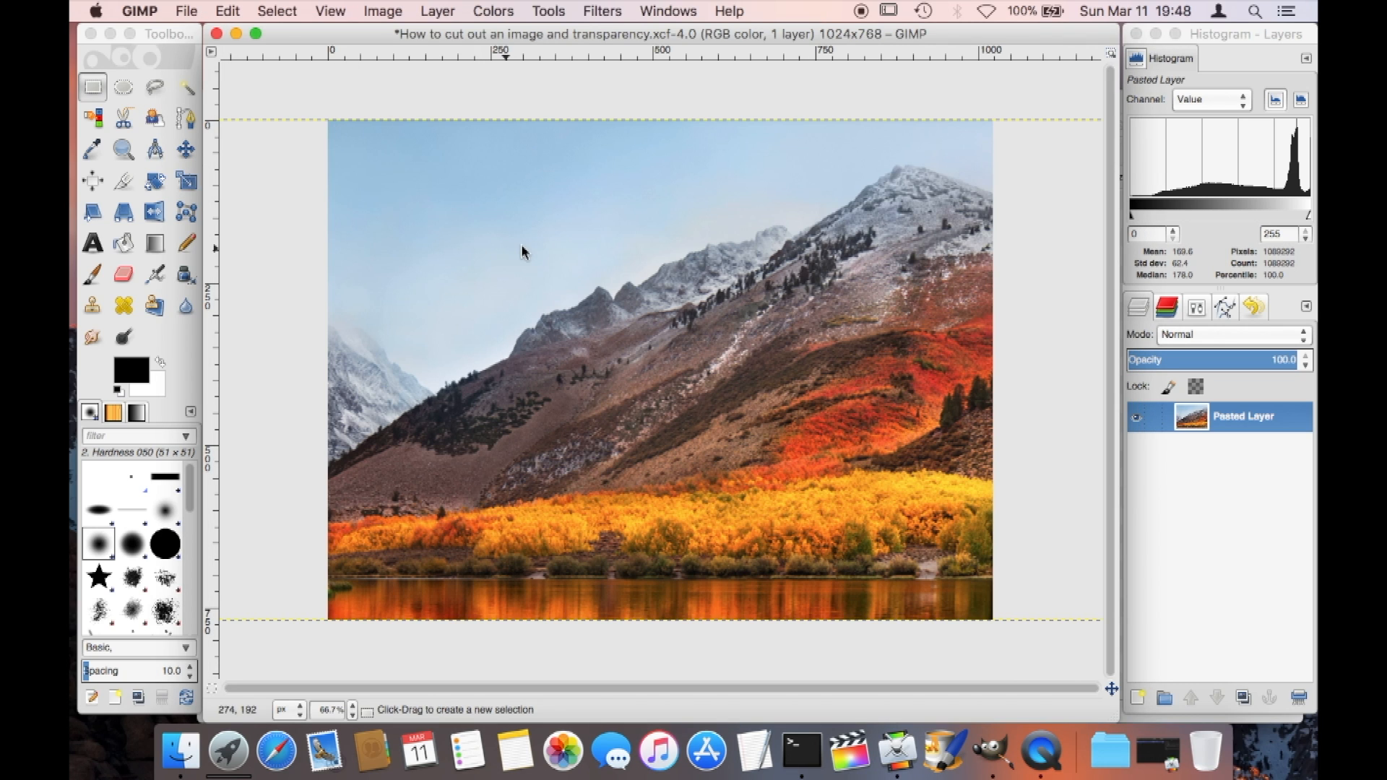
mouse_move(482, 99)
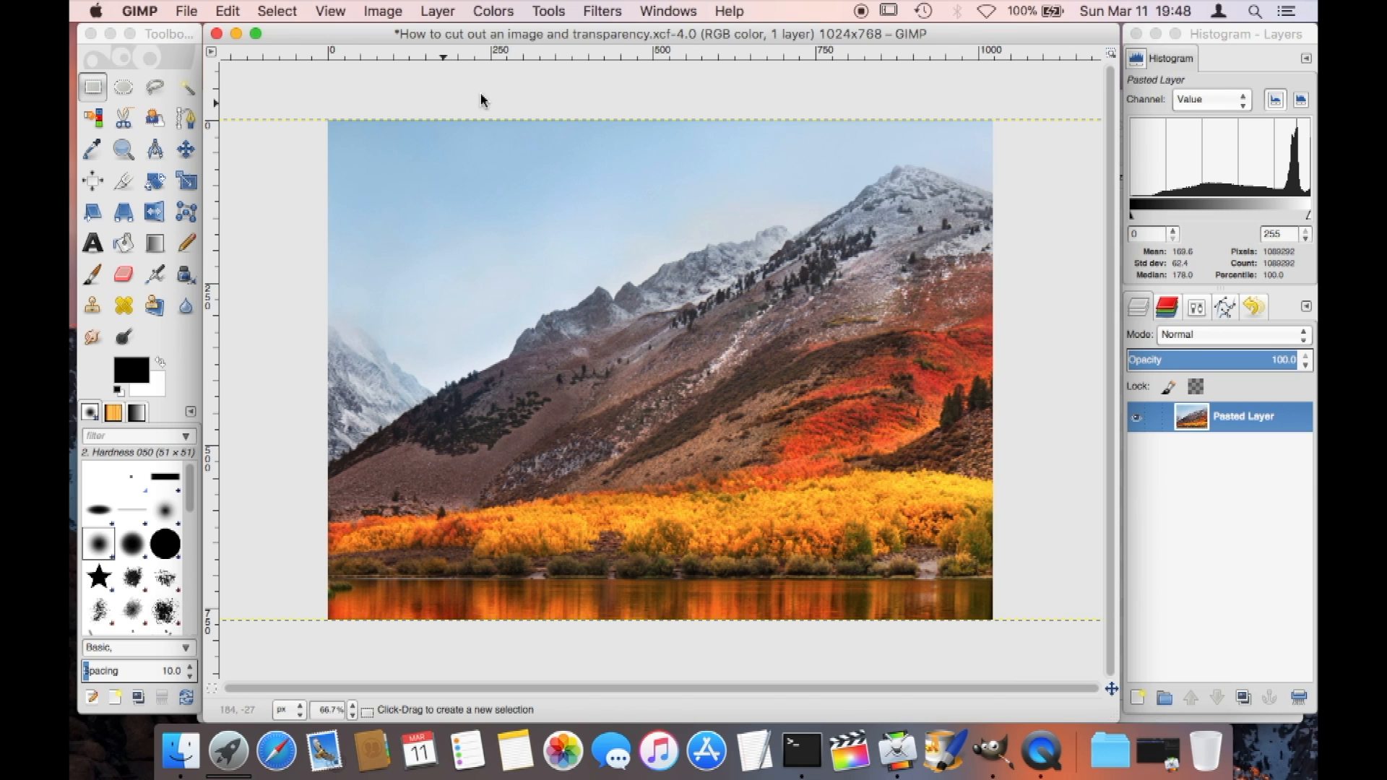
- Add an alpha channel to the pasted mountain layer from the Layer menu
left_click(437, 11)
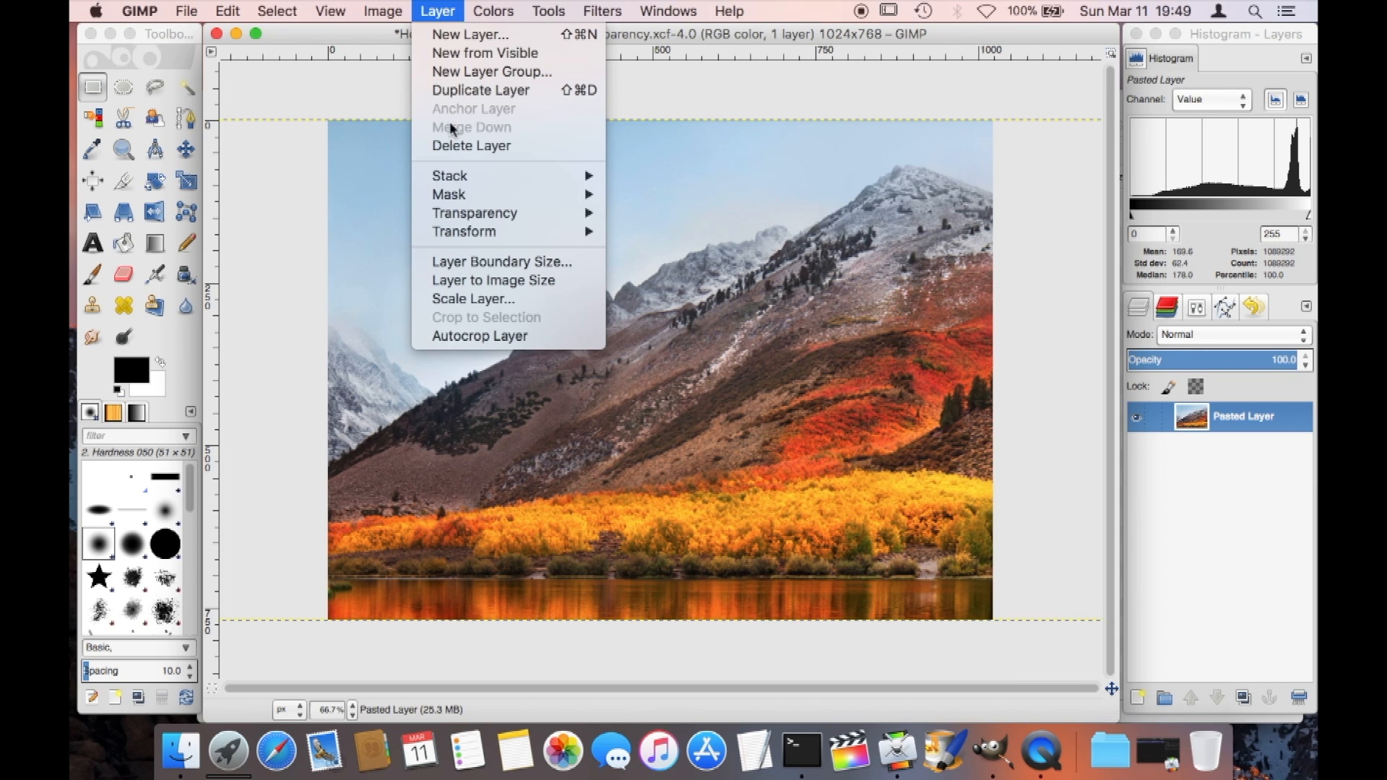
mouse_move(473, 212)
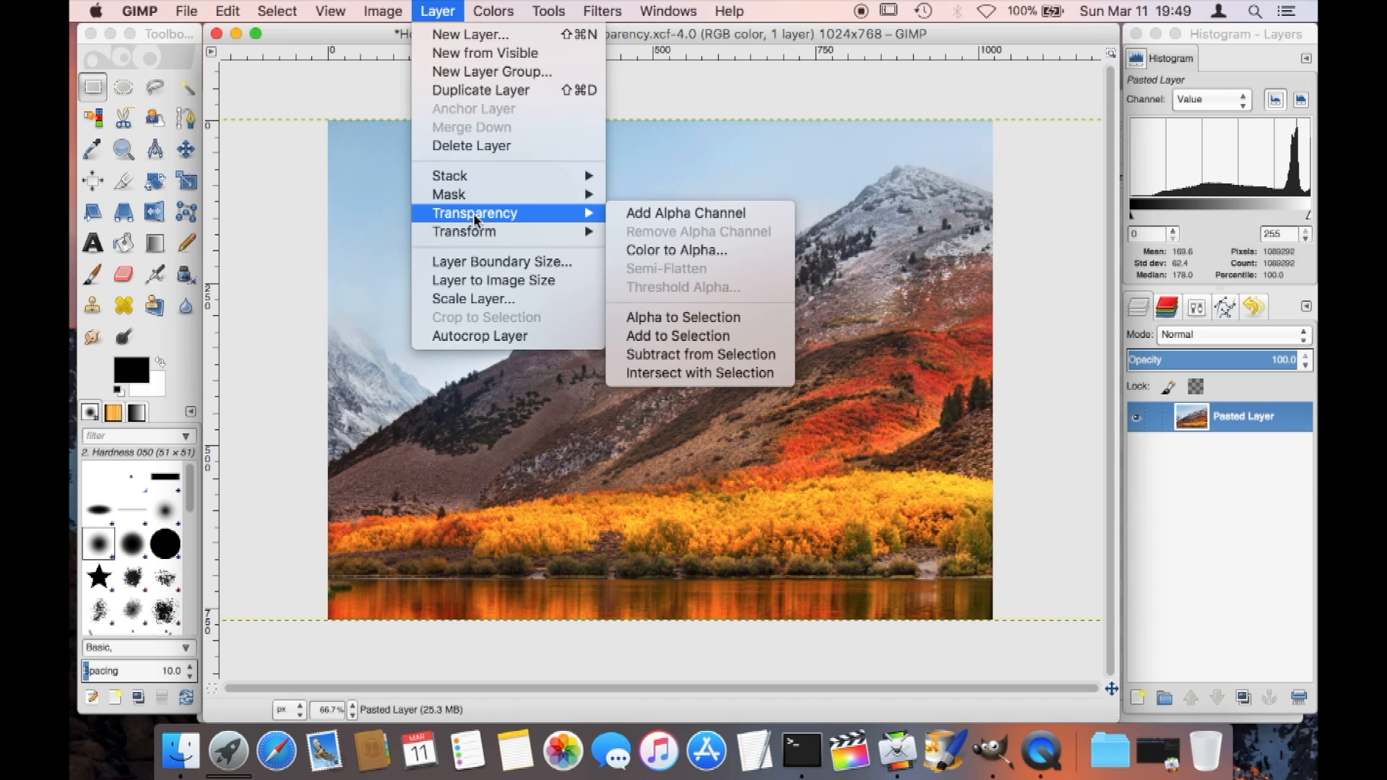
mouse_move(685, 213)
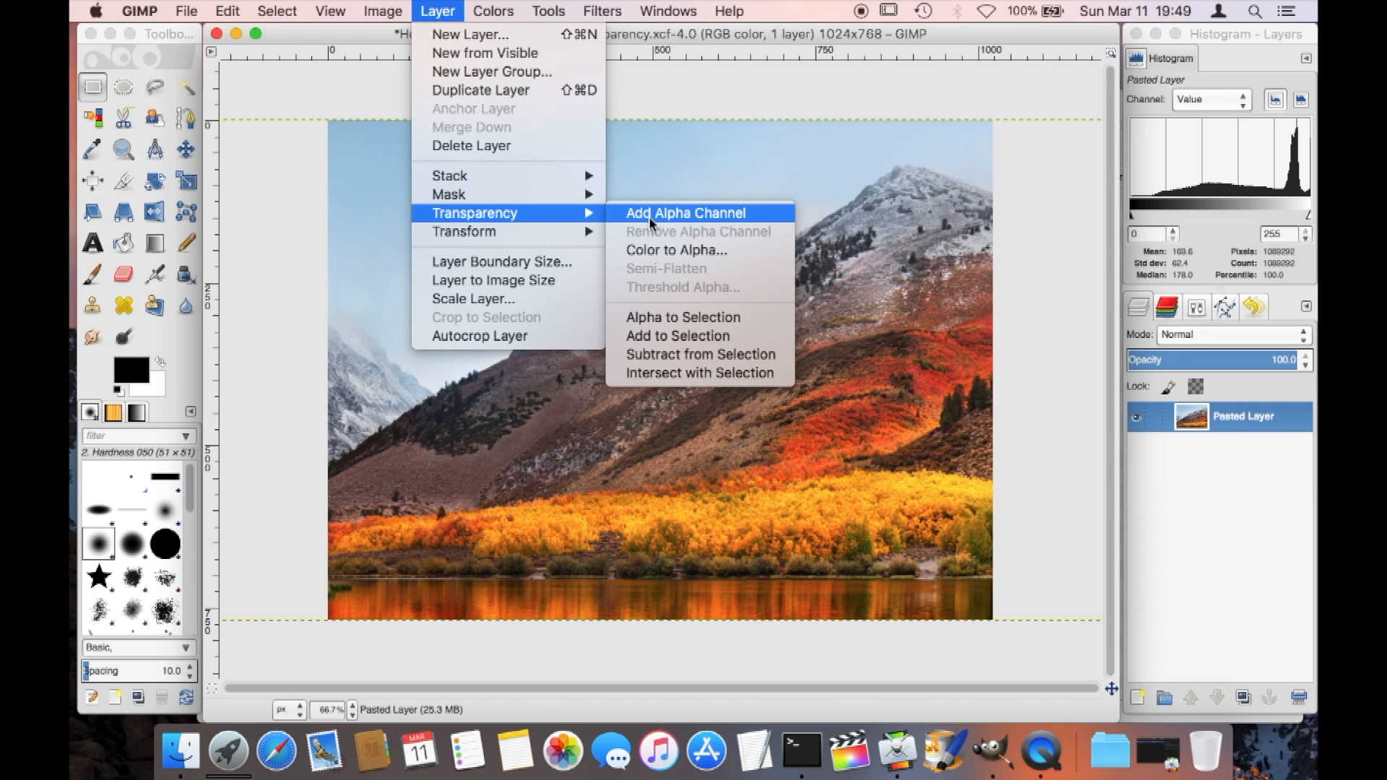
mouse_move(688, 229)
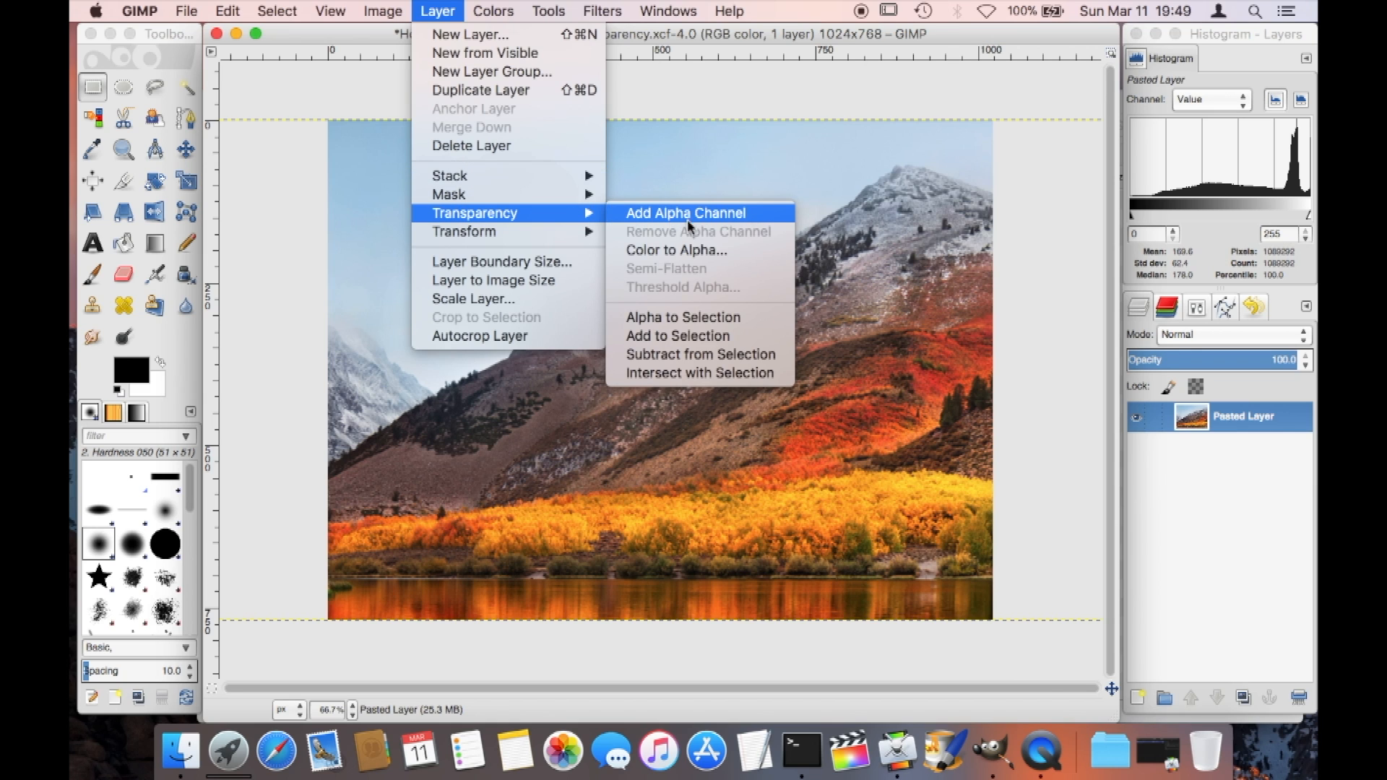
left_click(685, 213)
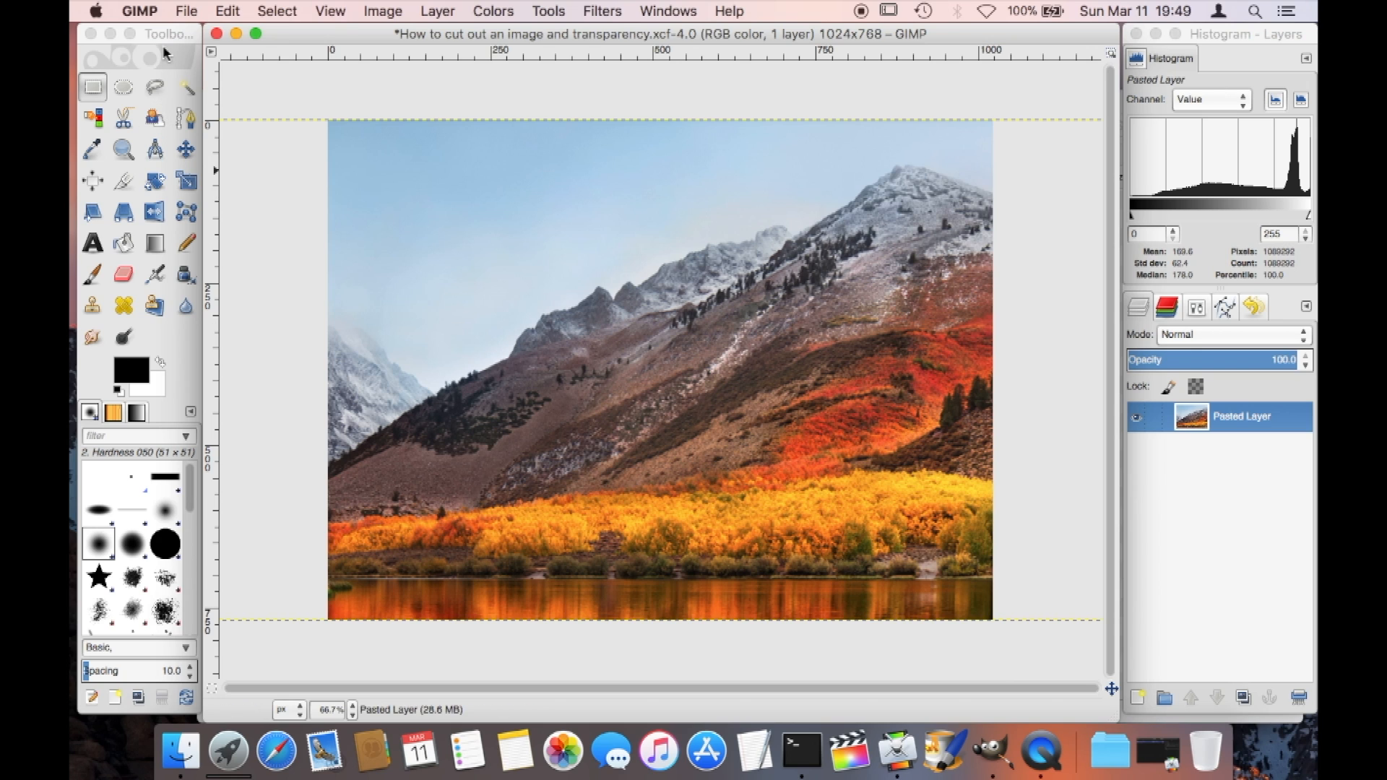
- Drag a rectangular, then an oval selection on the sky beside the peak
left_click(91, 87)
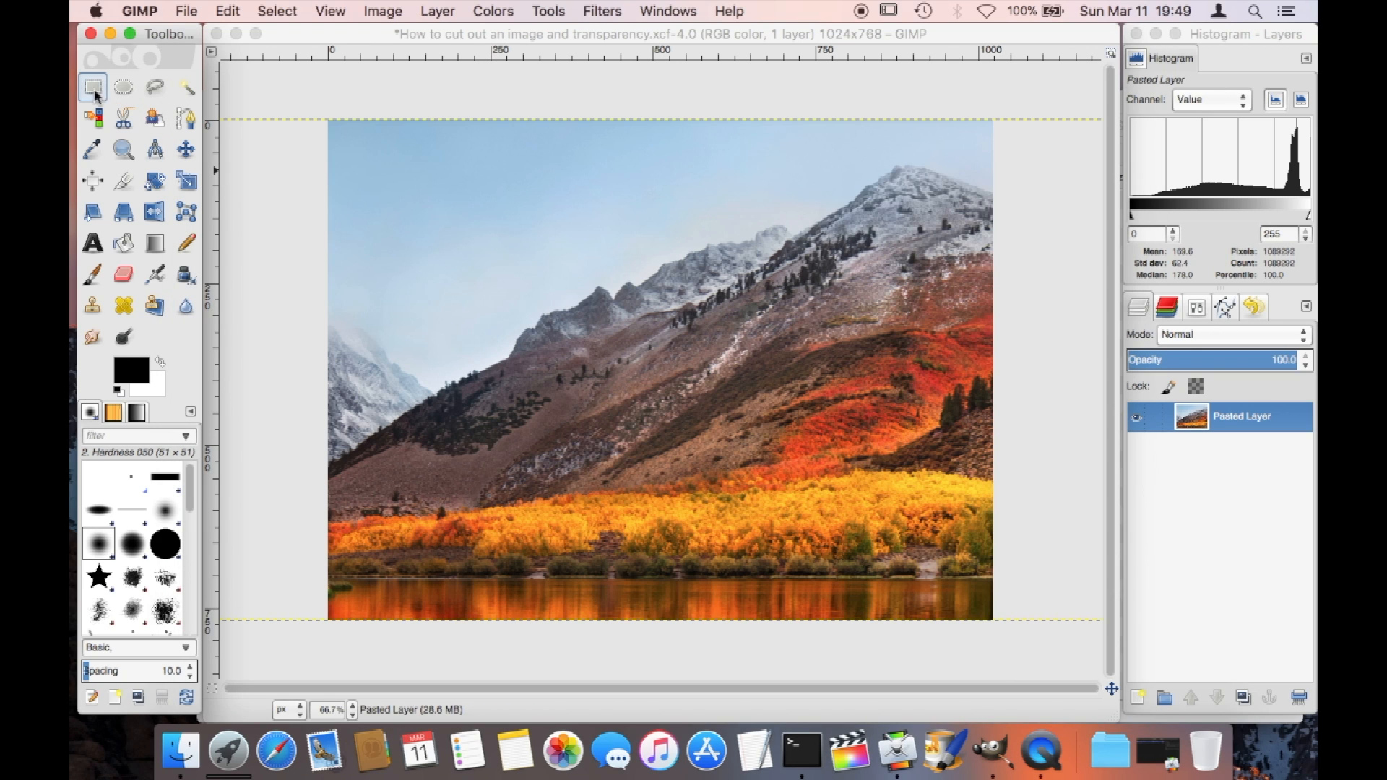
mouse_move(91, 86)
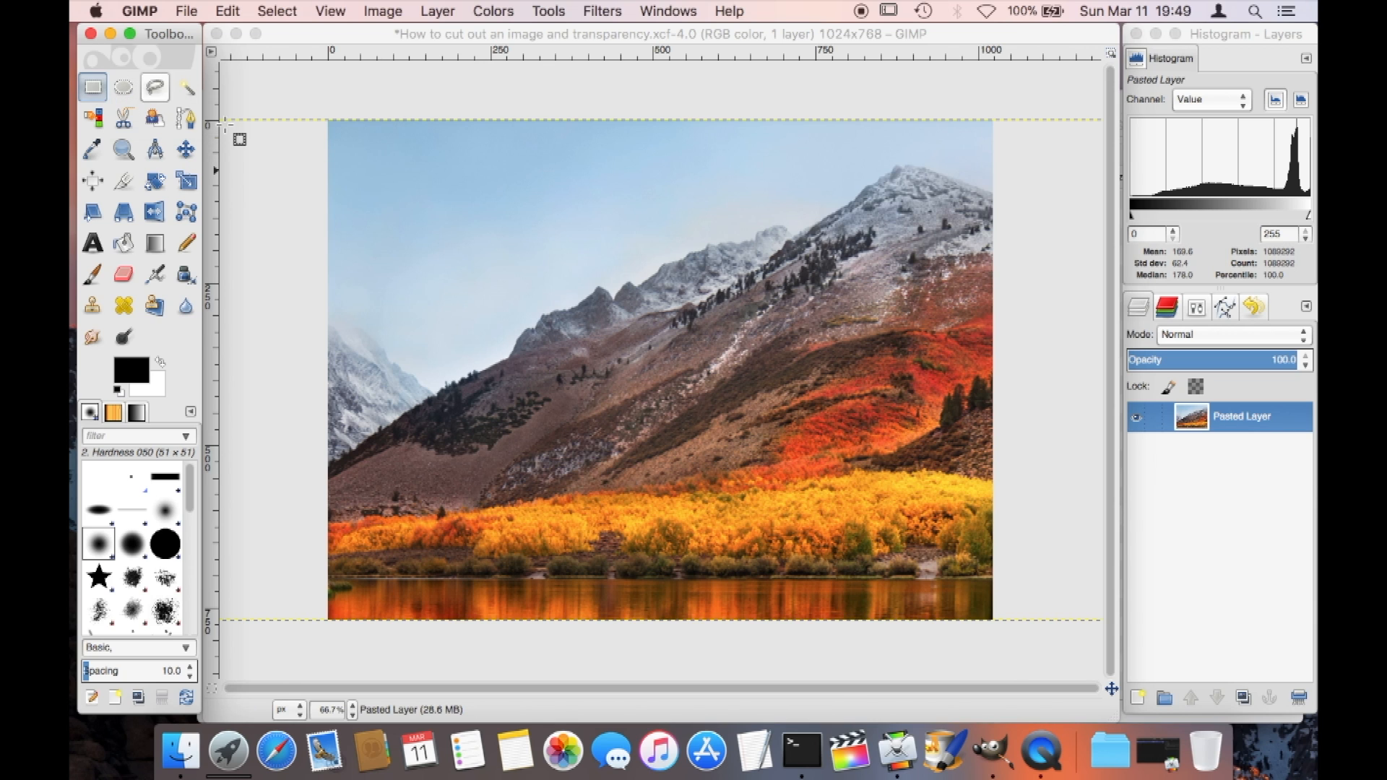
left_click_drag(422, 201, 643, 355)
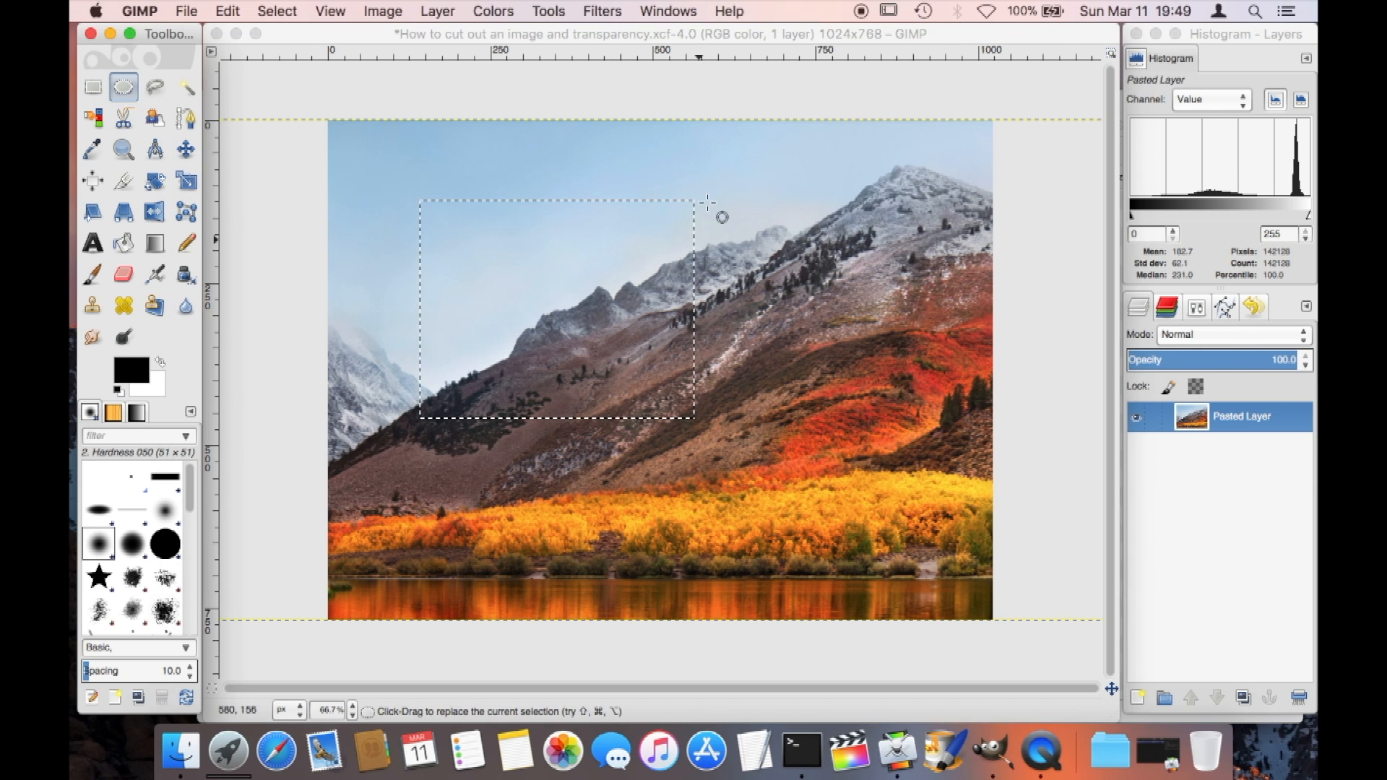
left_click_drag(716, 177, 920, 260)
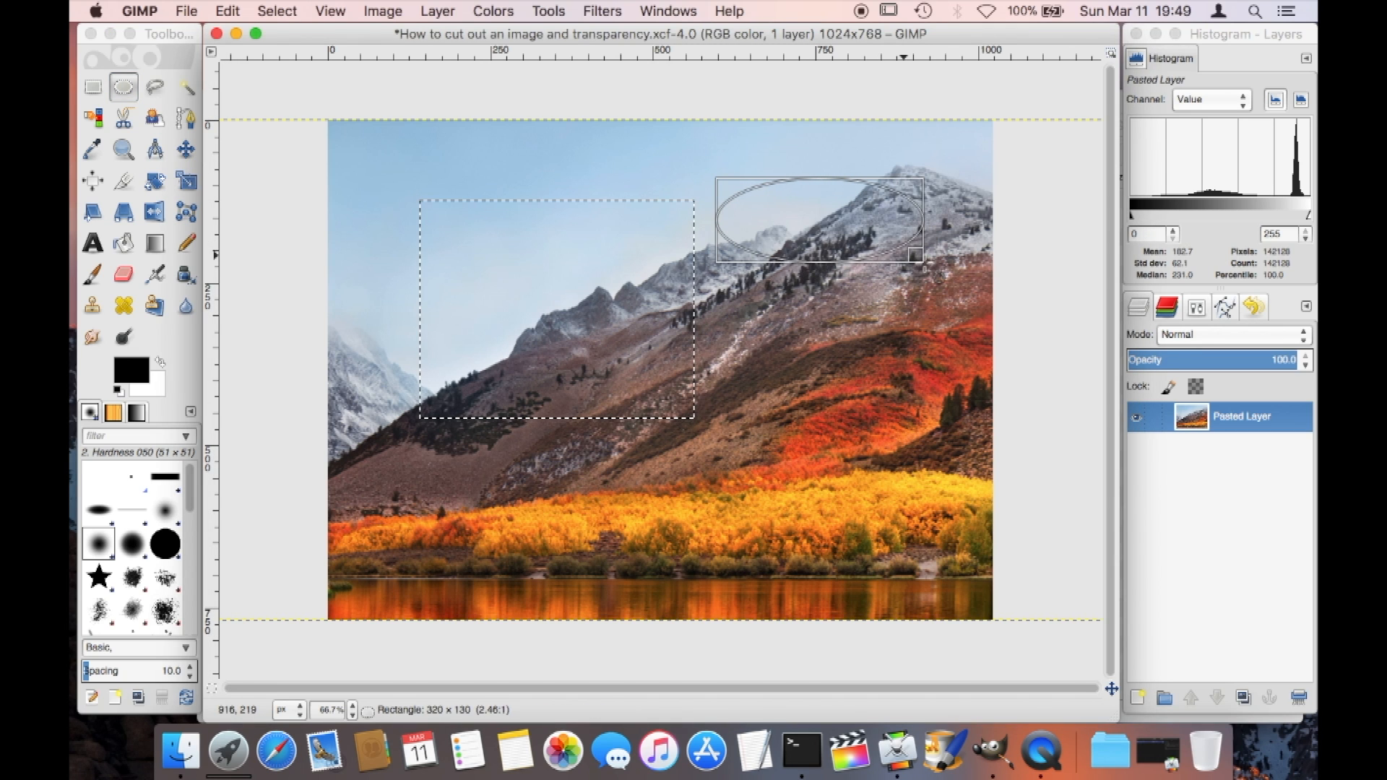
left_click(154, 87)
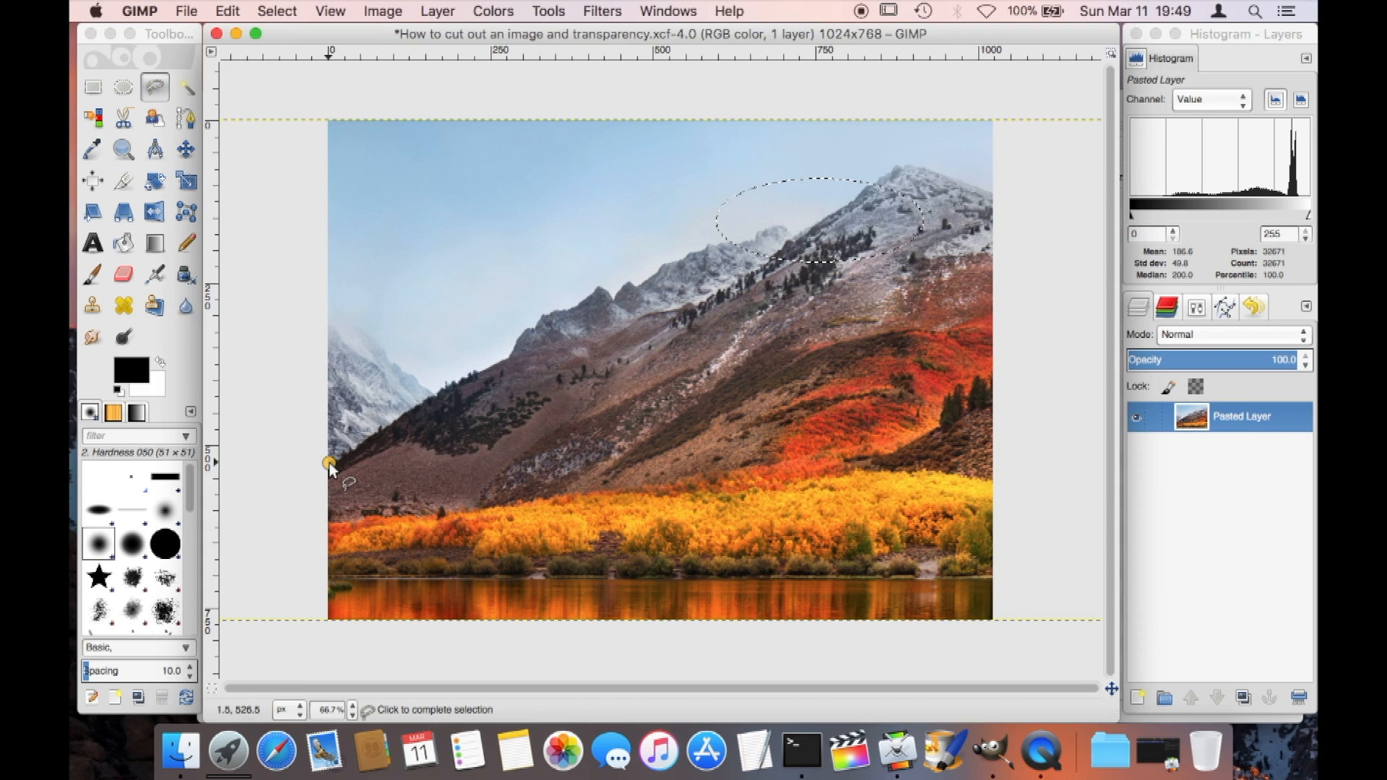
mouse_move(380, 438)
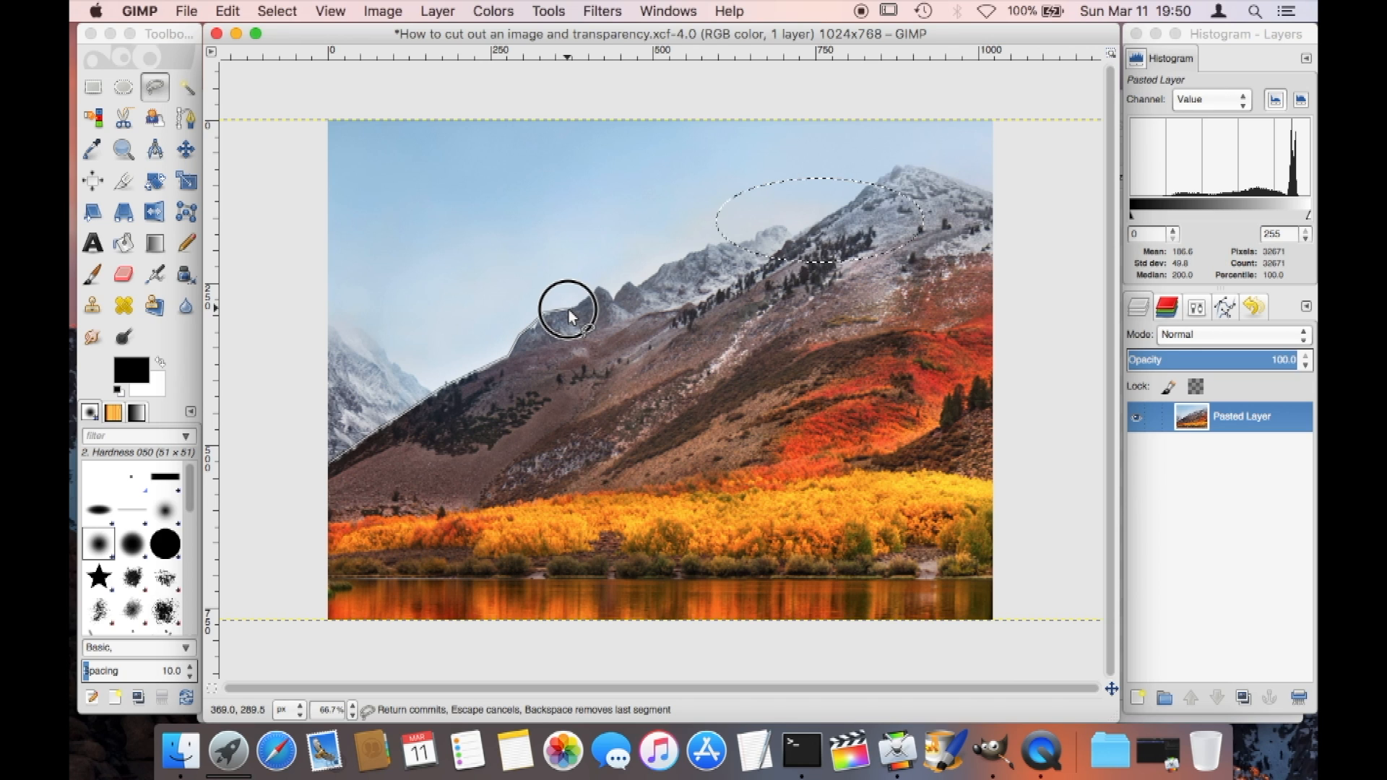
mouse_move(590, 294)
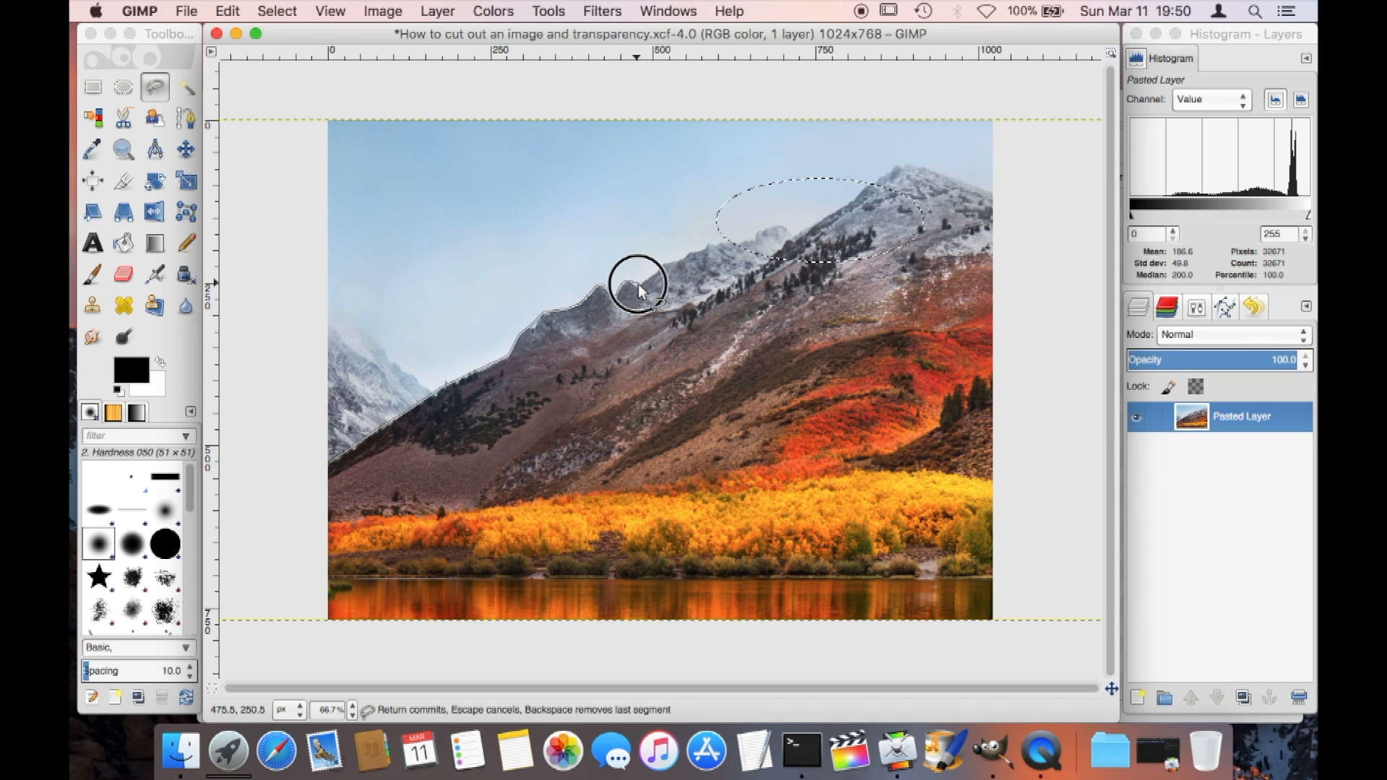
mouse_move(670, 265)
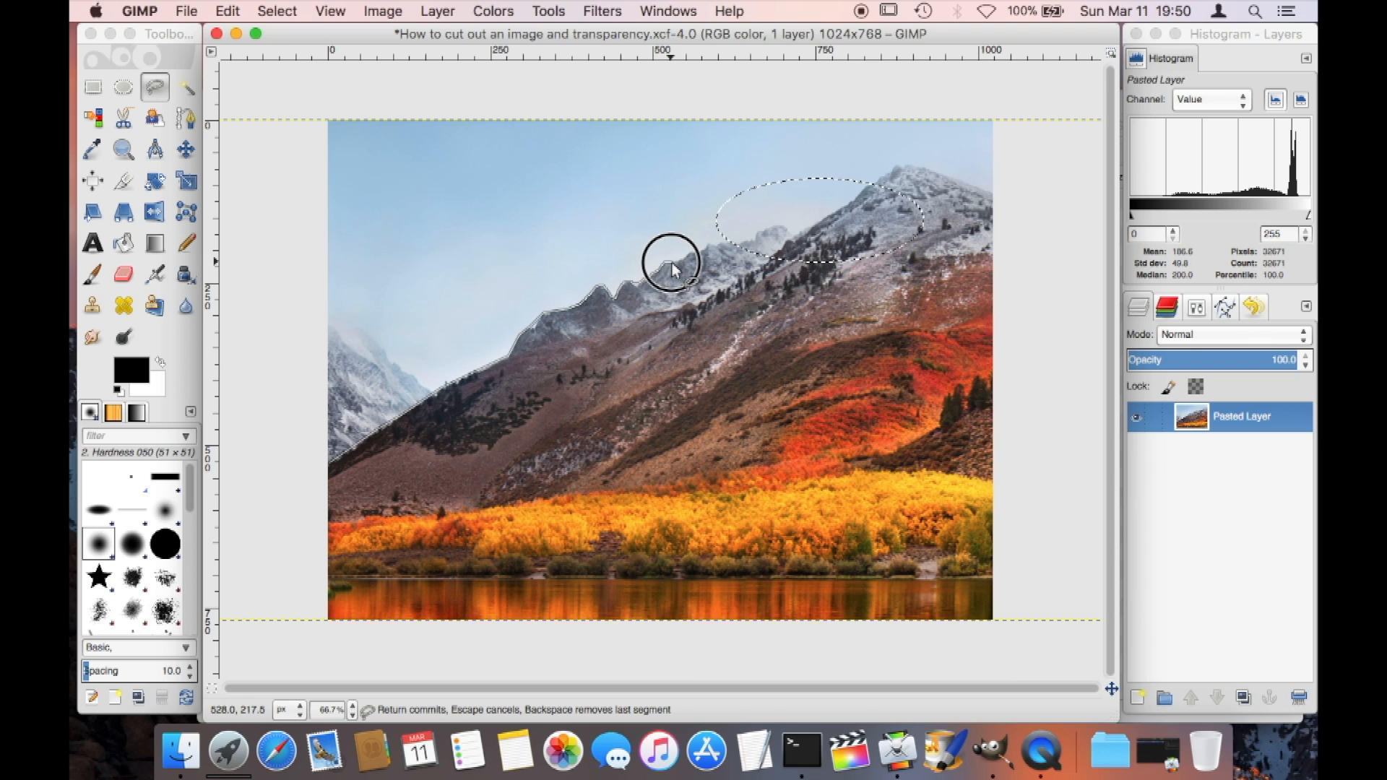
mouse_move(727, 252)
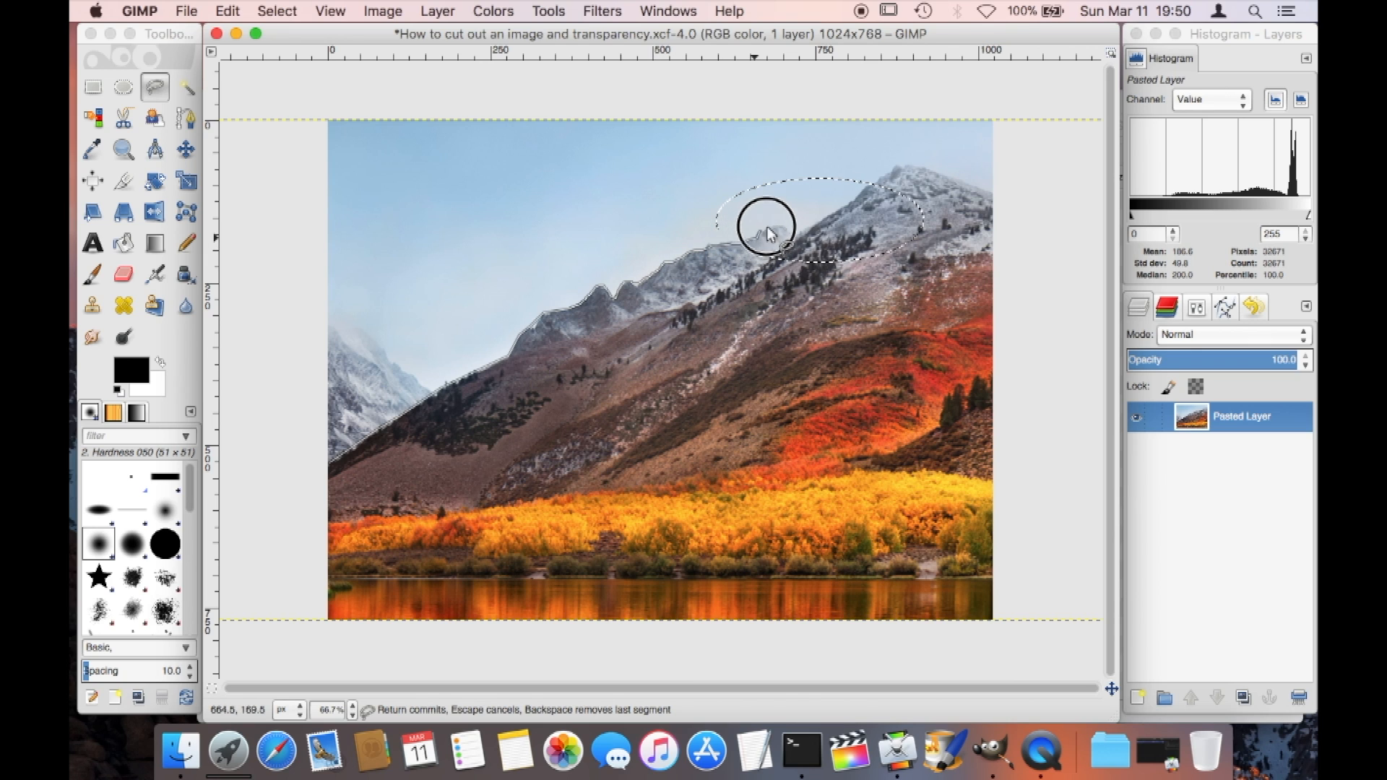
mouse_move(827, 218)
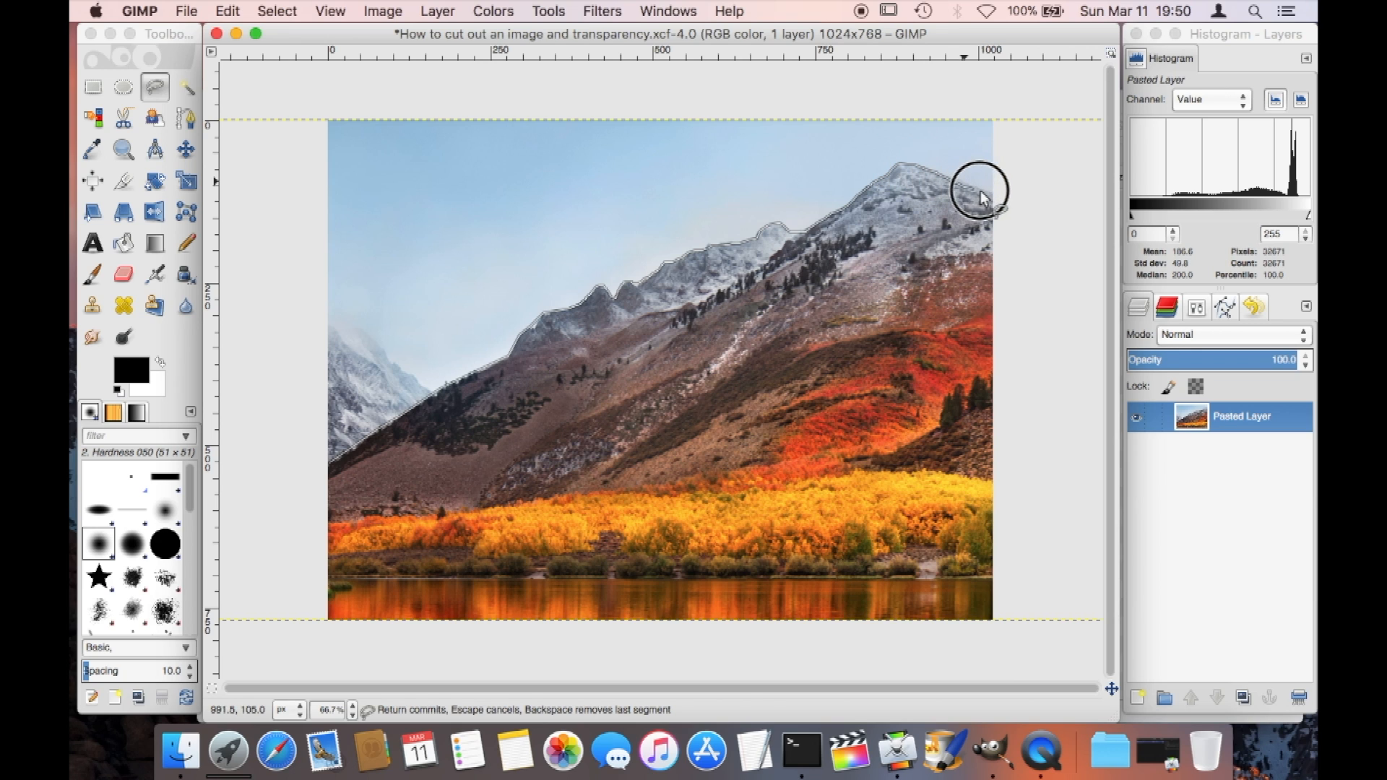
- Lasso the ridgeline, right edge, bottom and left edge, closing the outline
left_click(989, 193)
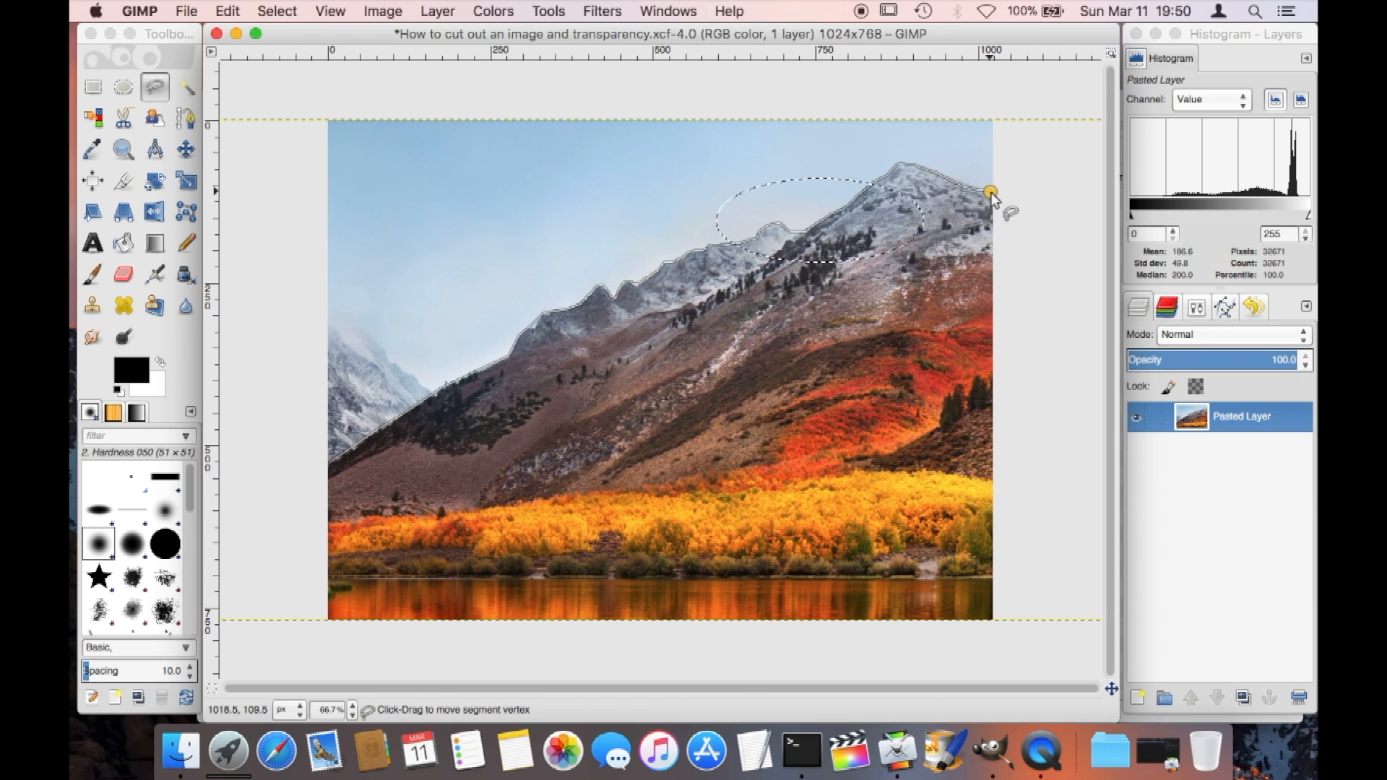
left_click_drag(990, 192, 992, 614)
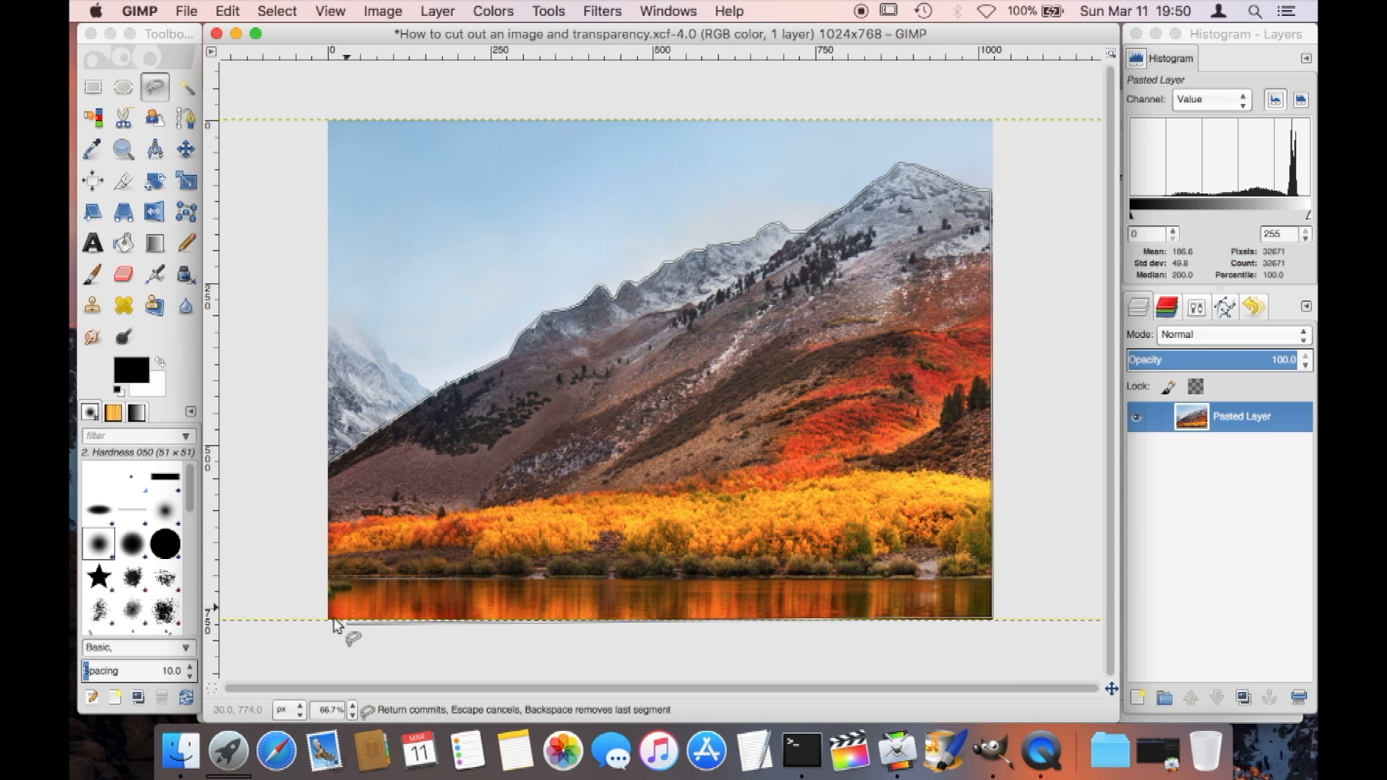
mouse_move(316, 474)
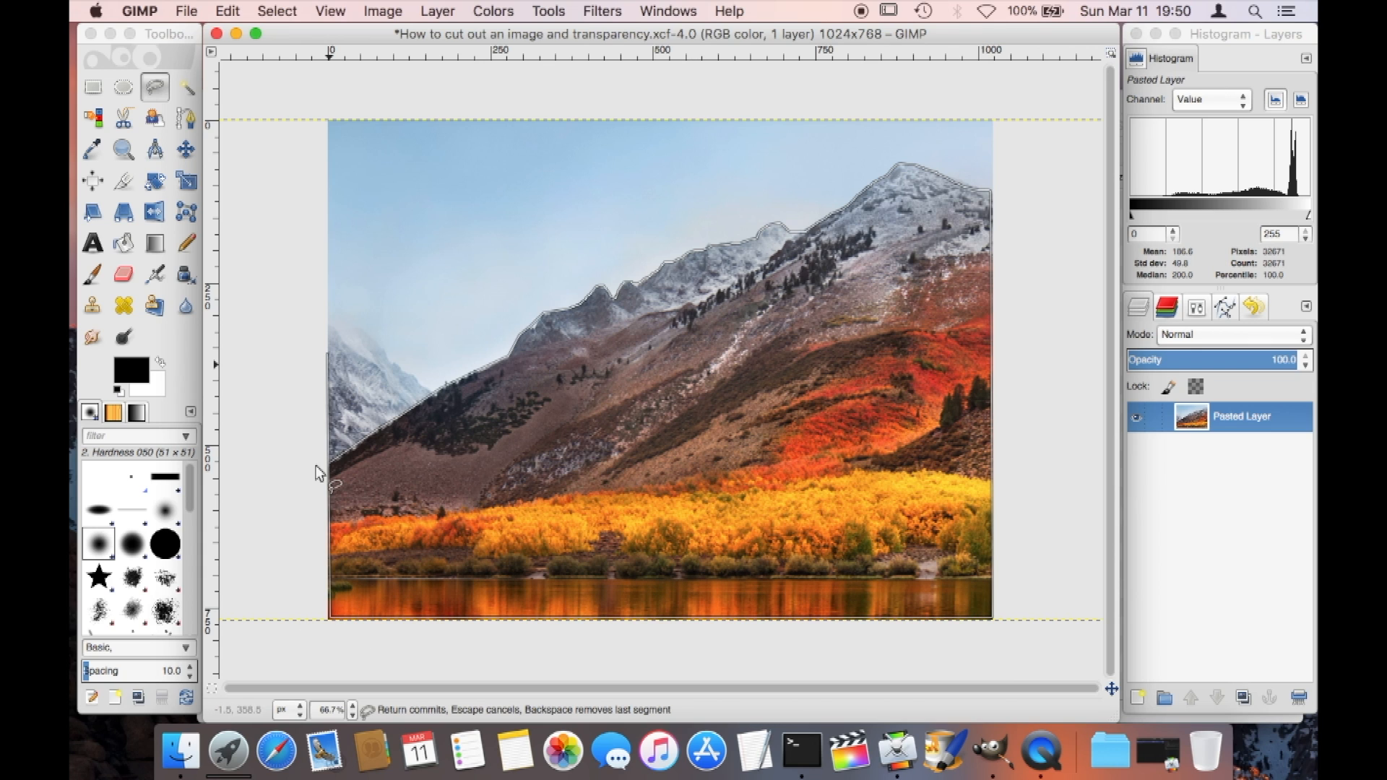
left_click(329, 462)
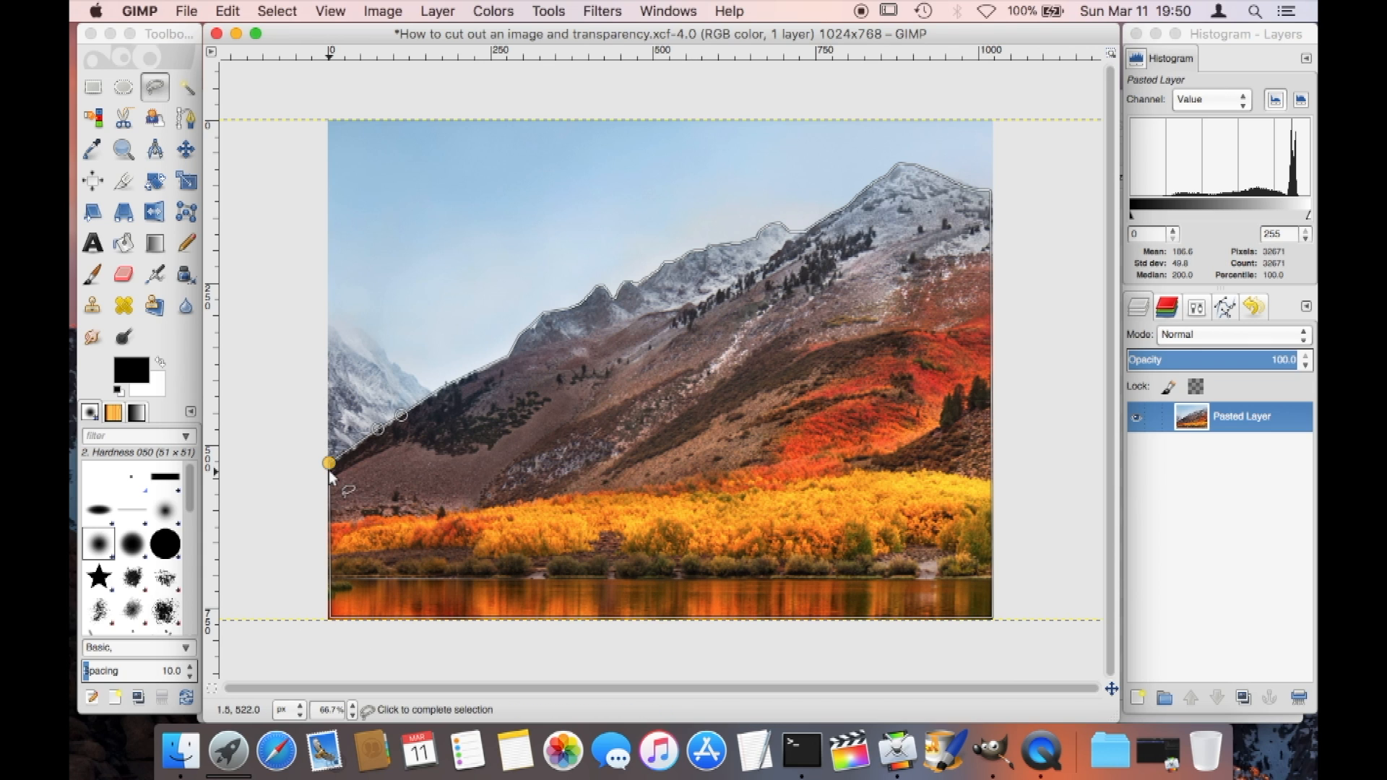
mouse_move(331, 469)
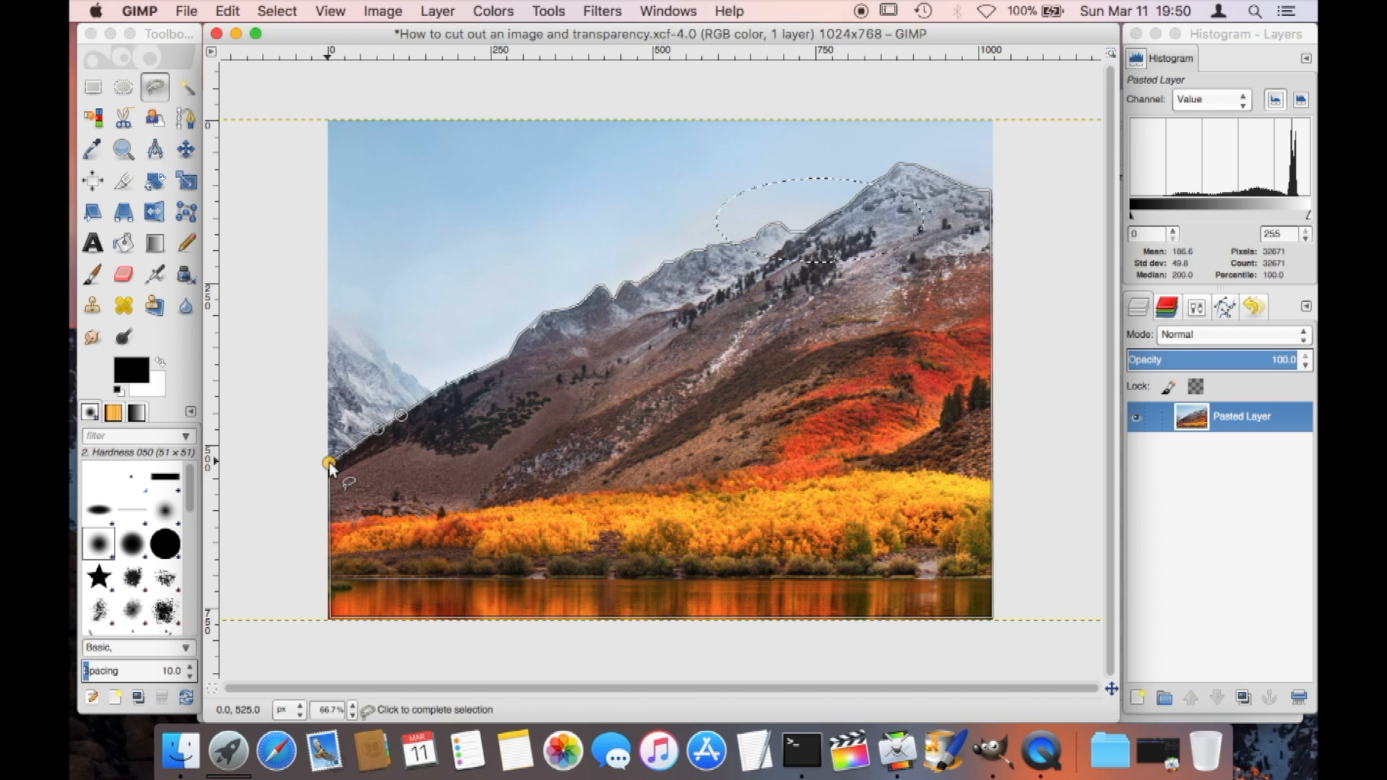
left_click(329, 462)
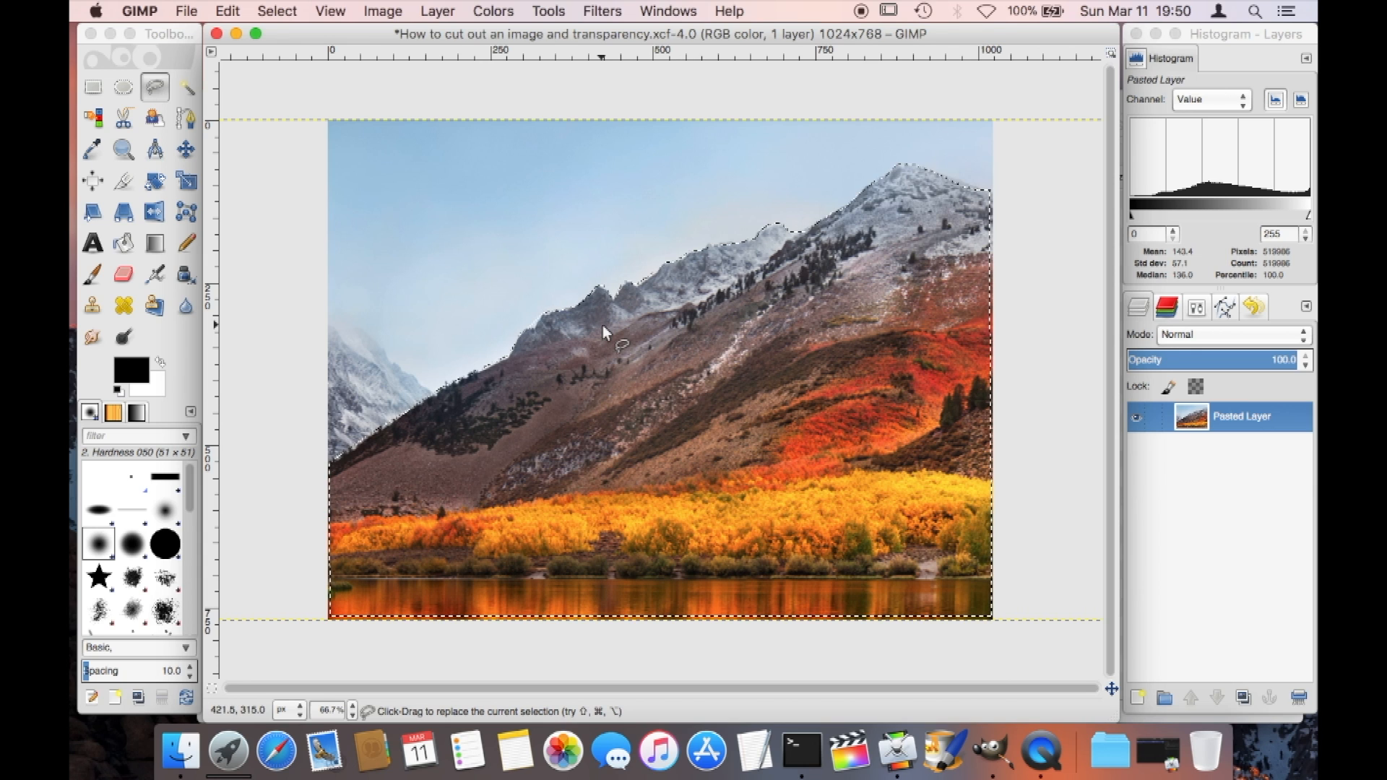
- Invert the selection via the right-click Select menu so the sky is selected
right_click(559, 335)
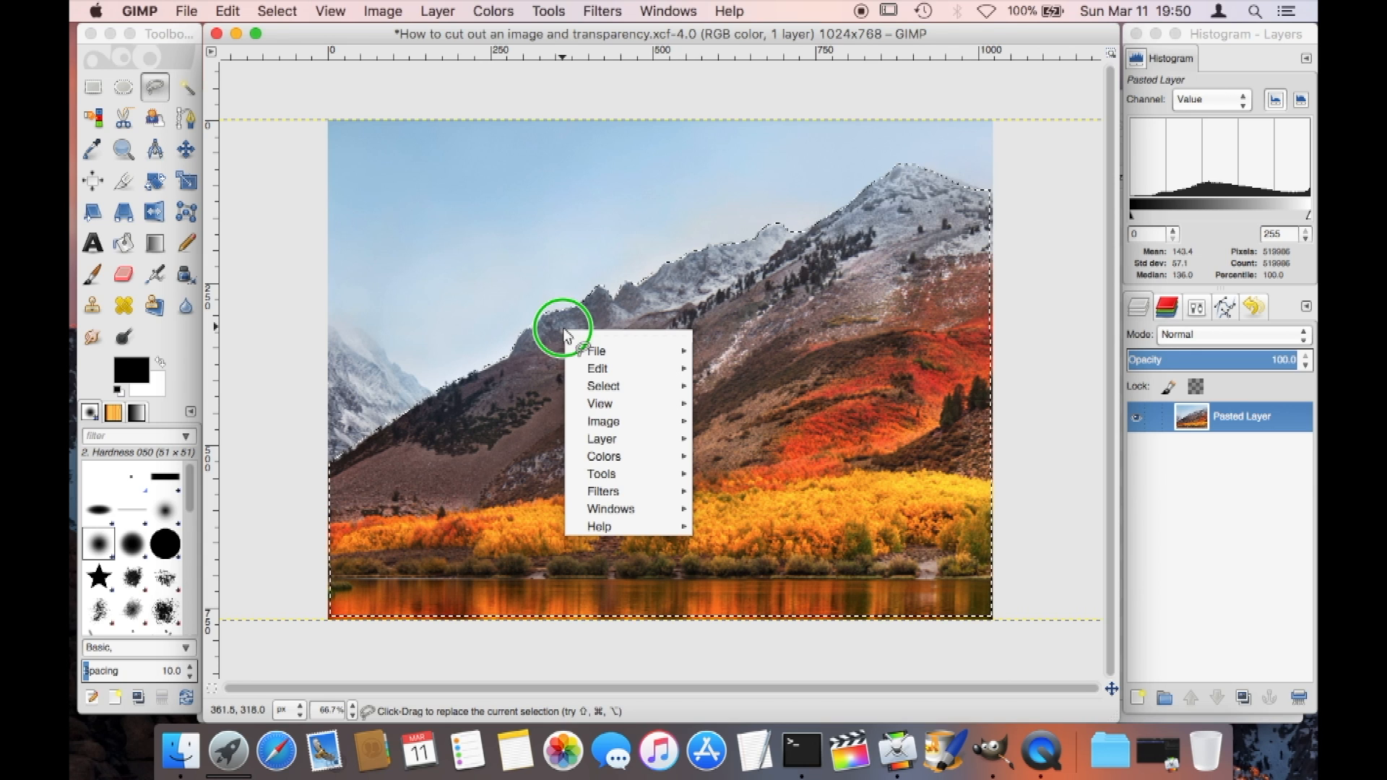
left_click(596, 350)
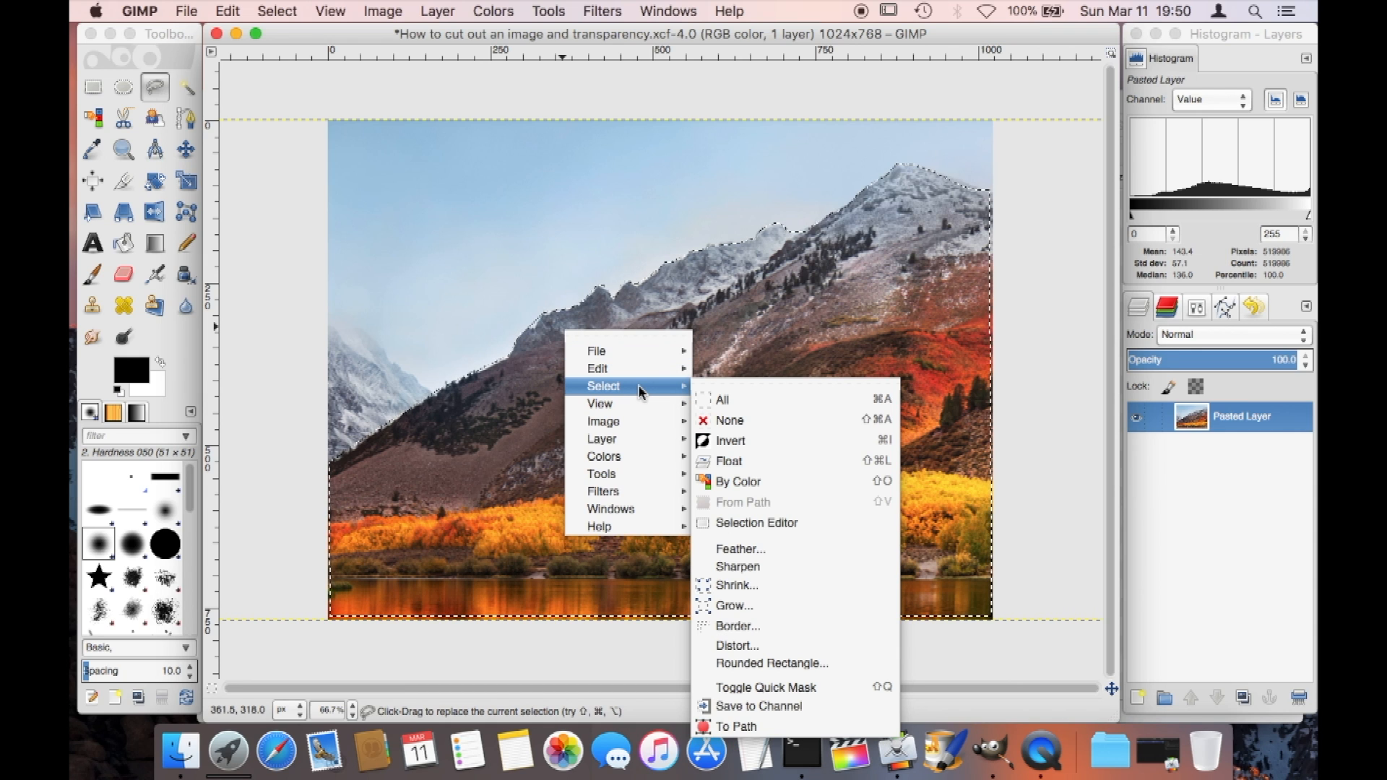
mouse_move(729, 440)
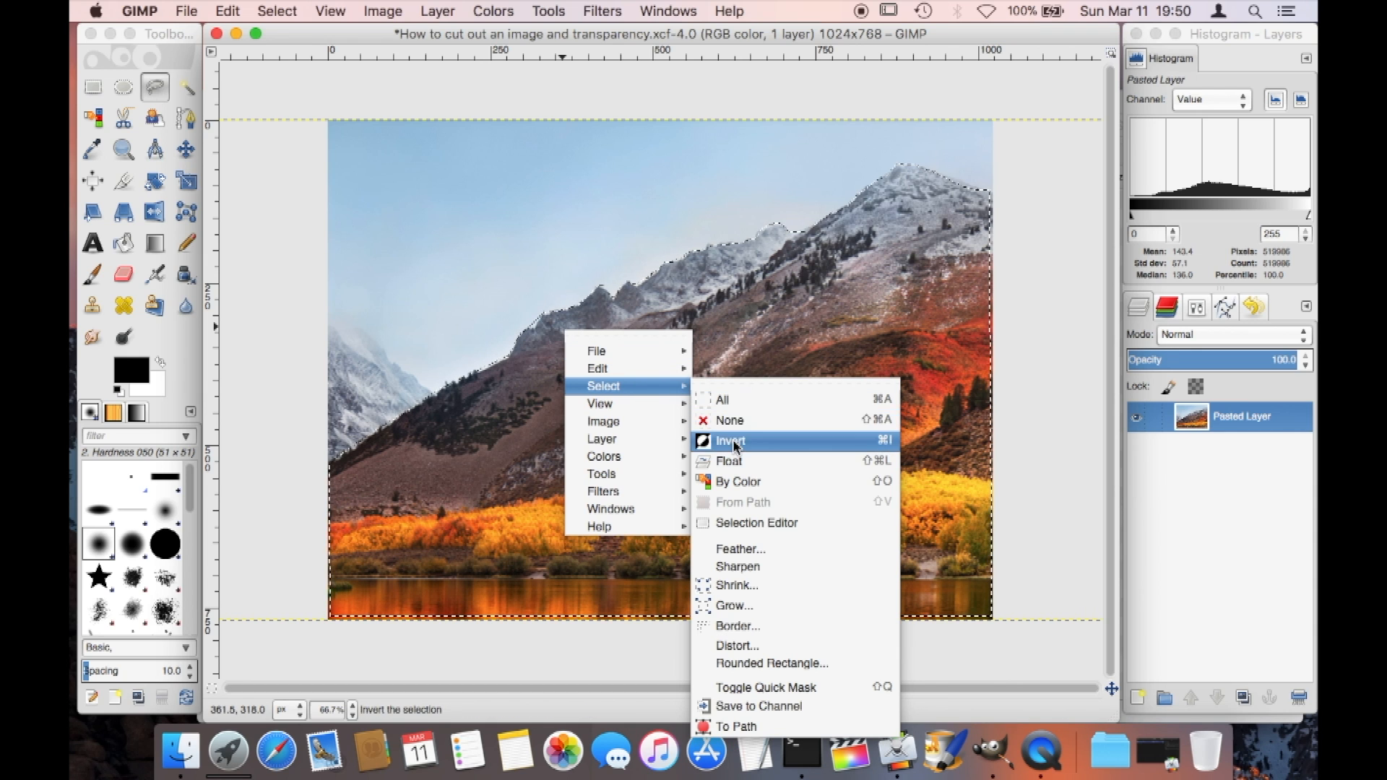
mouse_move(730, 440)
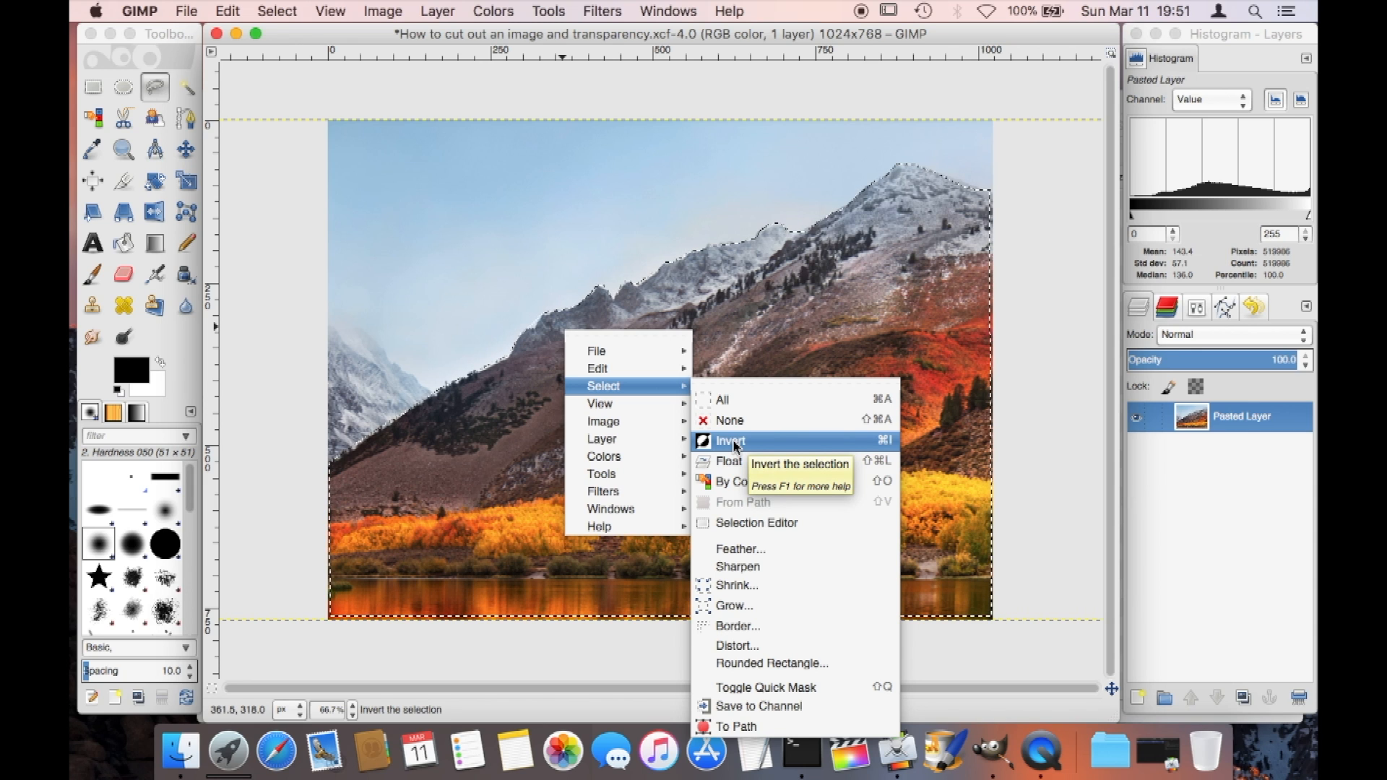
left_click(730, 441)
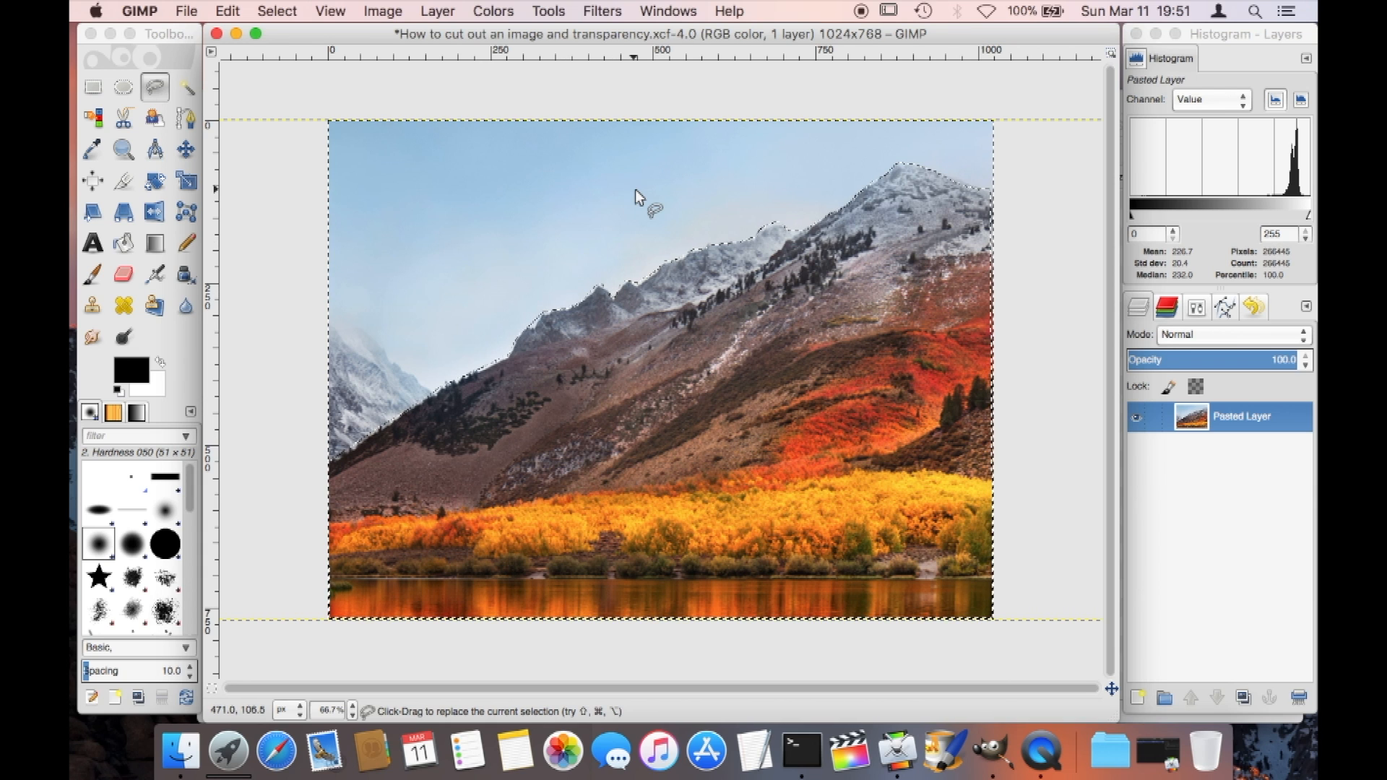
right_click(640, 196)
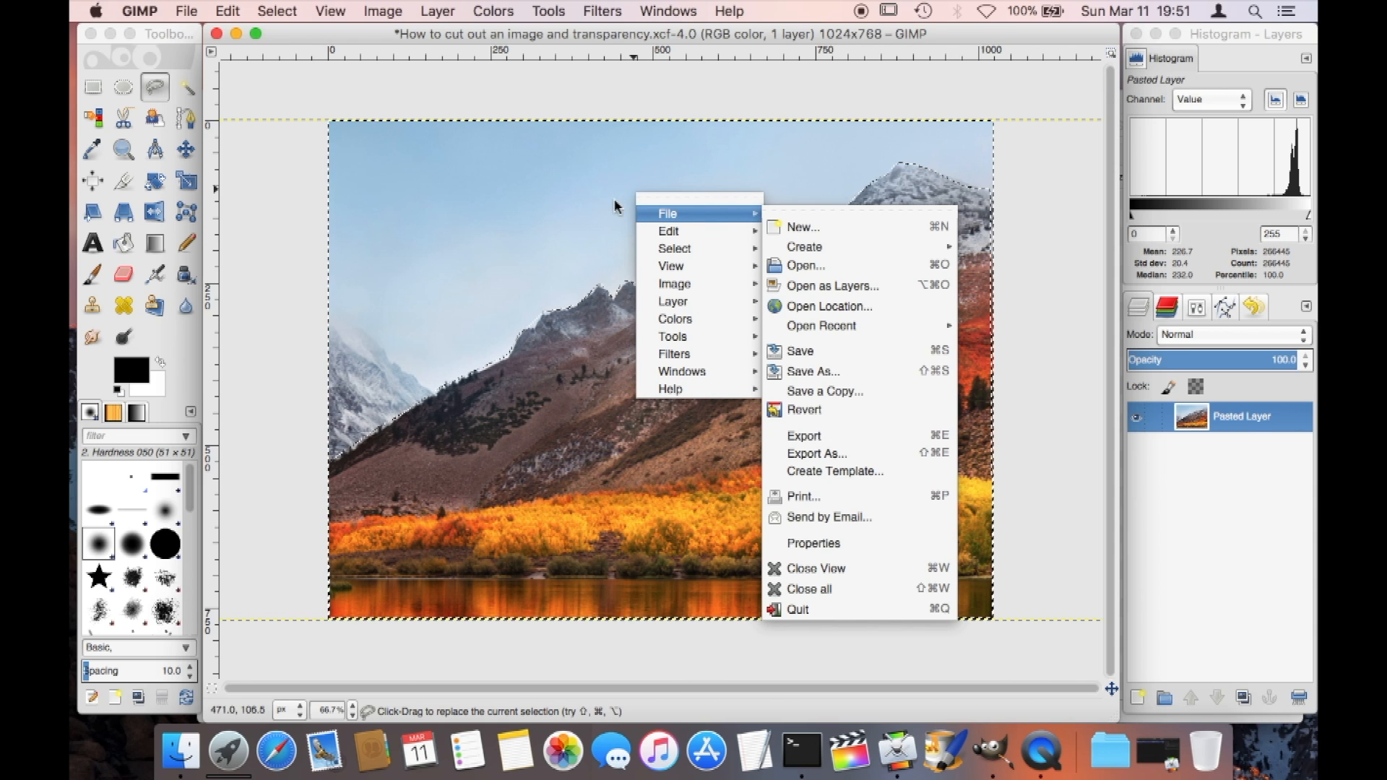
- Cut the selected sky with Edit > Cut, leaving it transparent
left_click(553, 214)
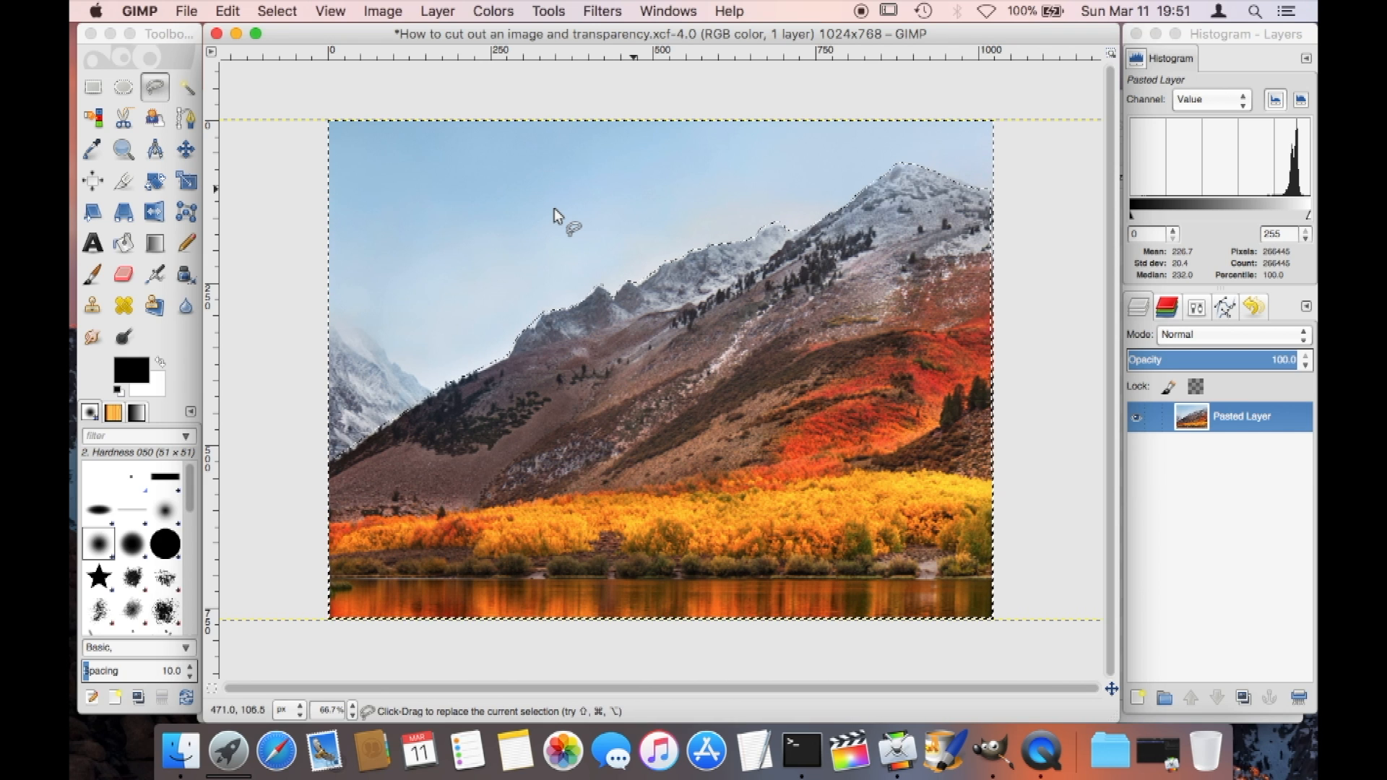
left_click(585, 232)
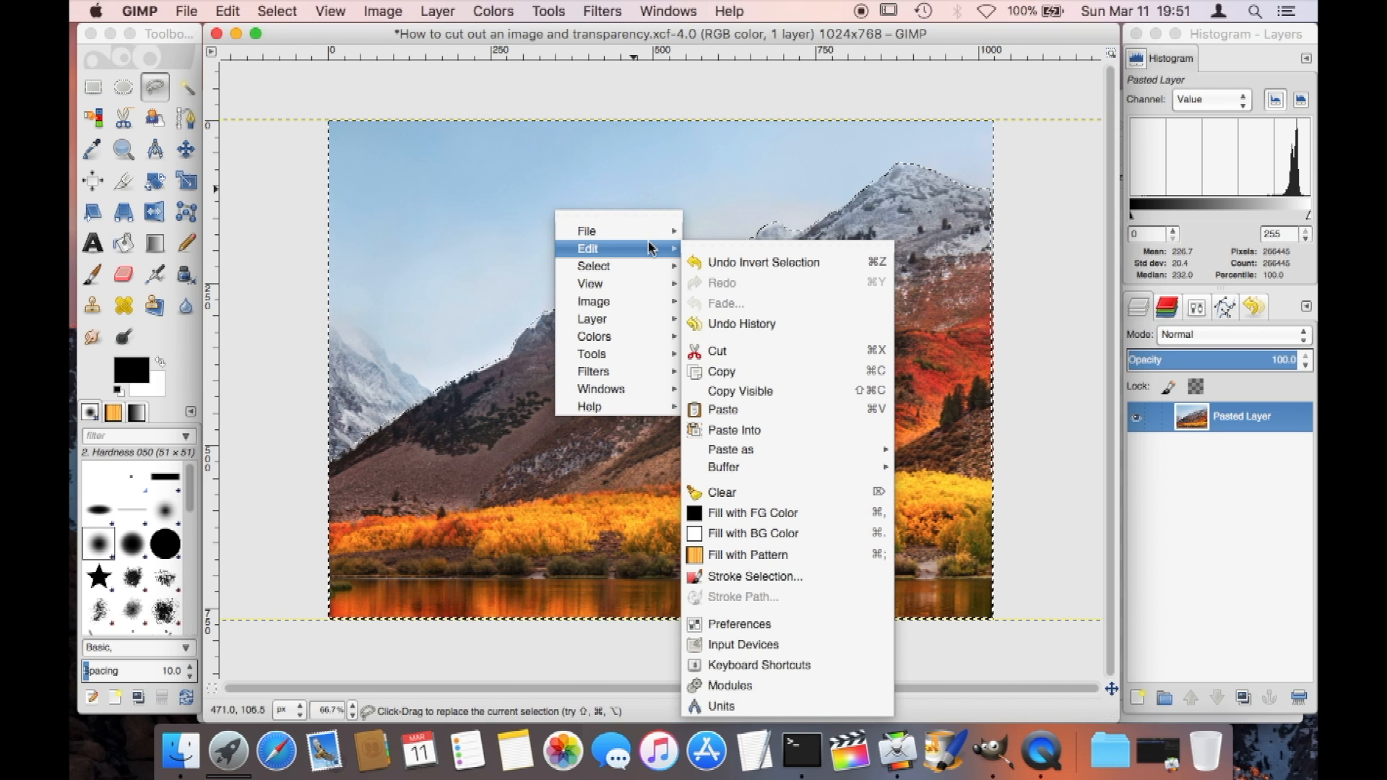
mouse_move(717, 351)
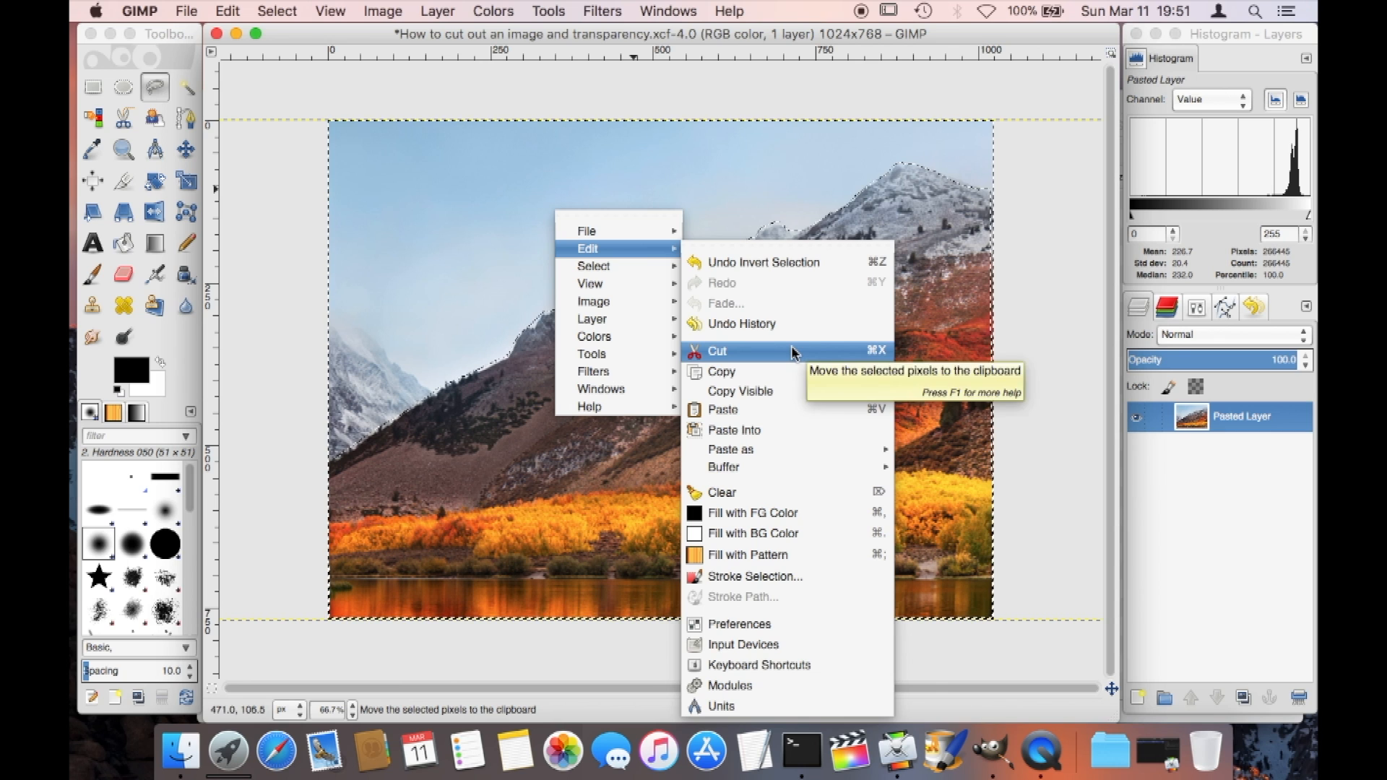
left_click(716, 351)
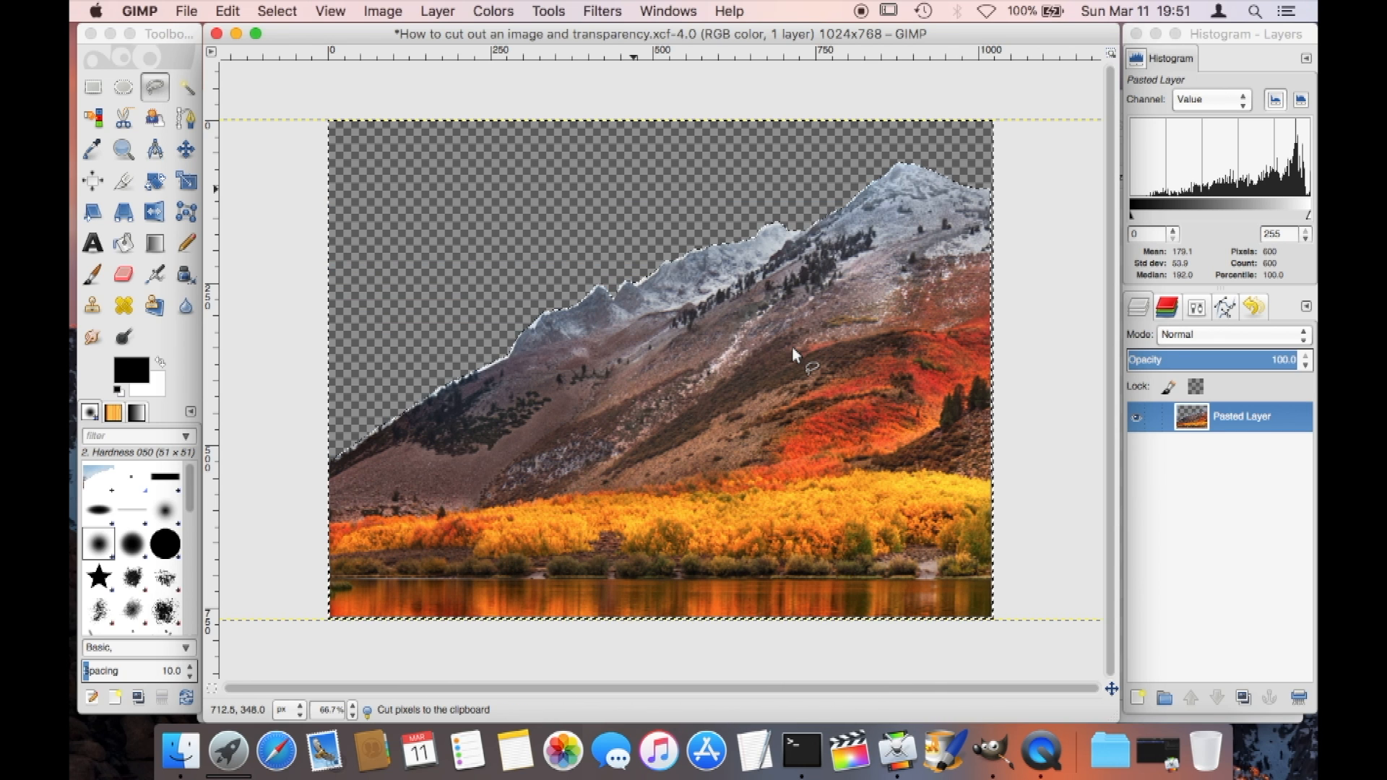
mouse_move(631, 338)
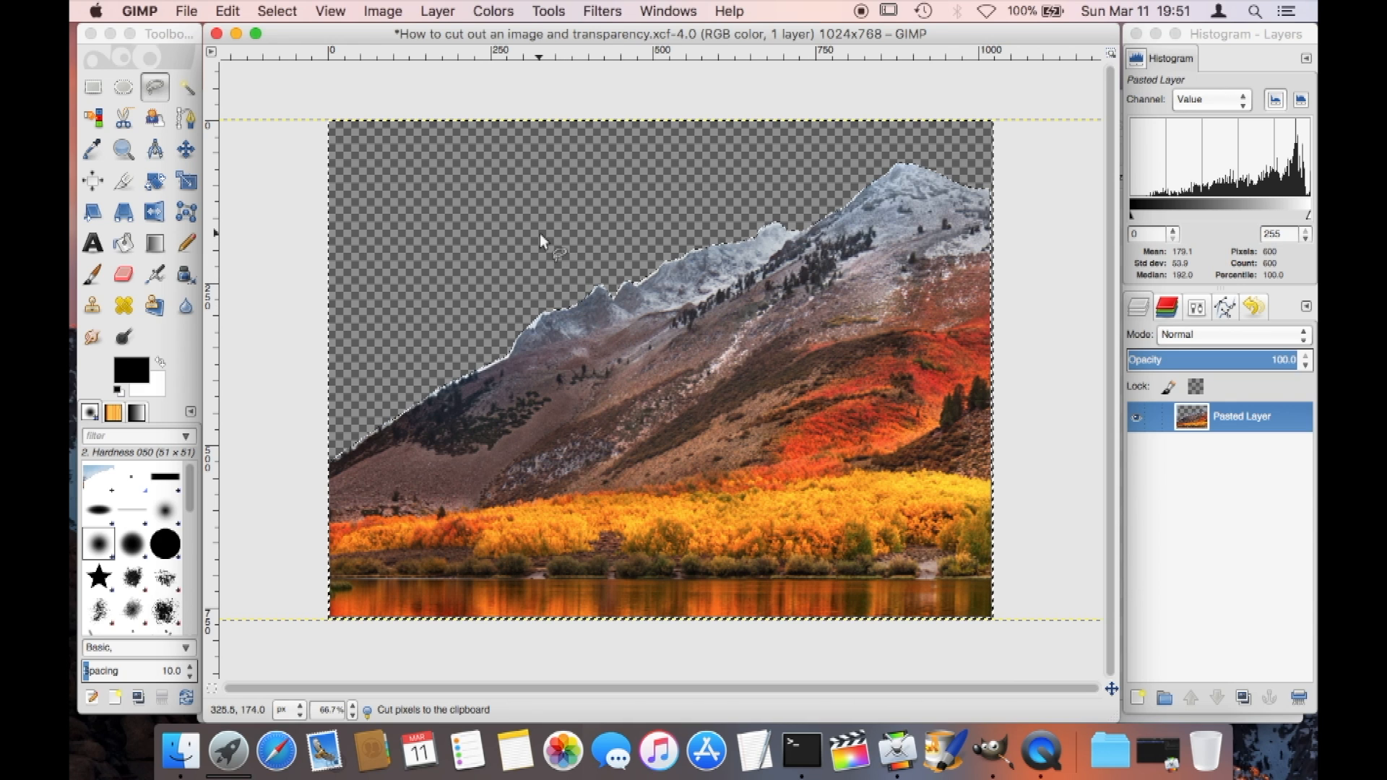
mouse_move(468, 281)
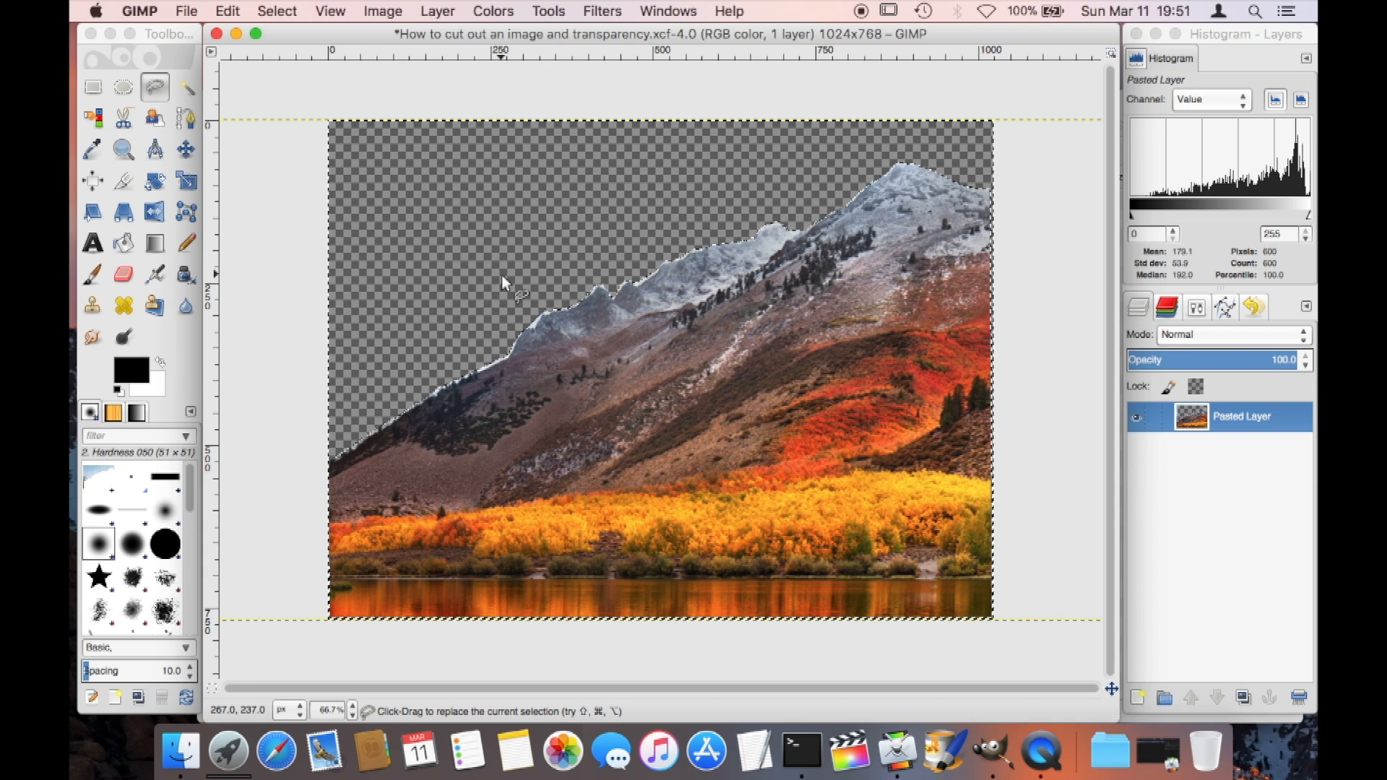
mouse_move(548, 270)
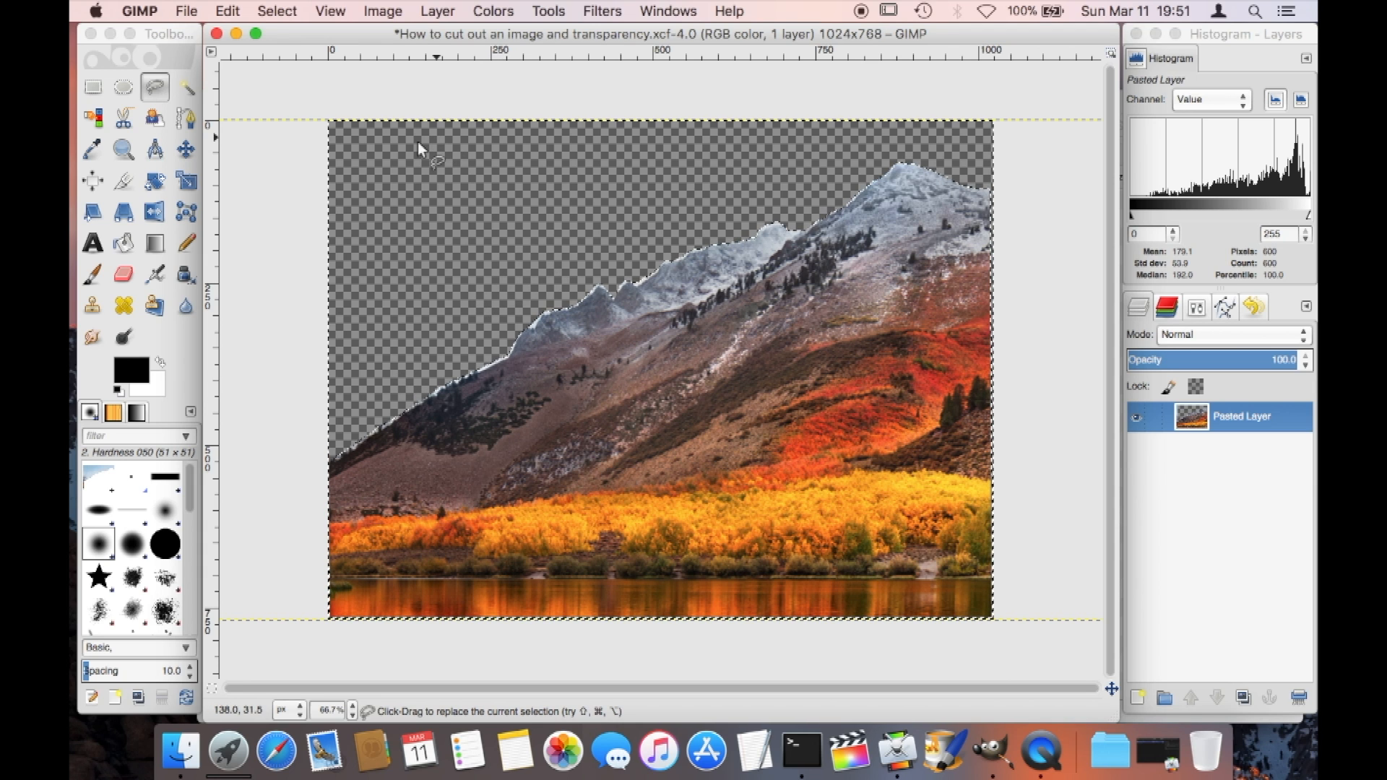
- Save the image as 'How to cut out an image and transparency.xcf' with Cmd+S
left_click(187, 11)
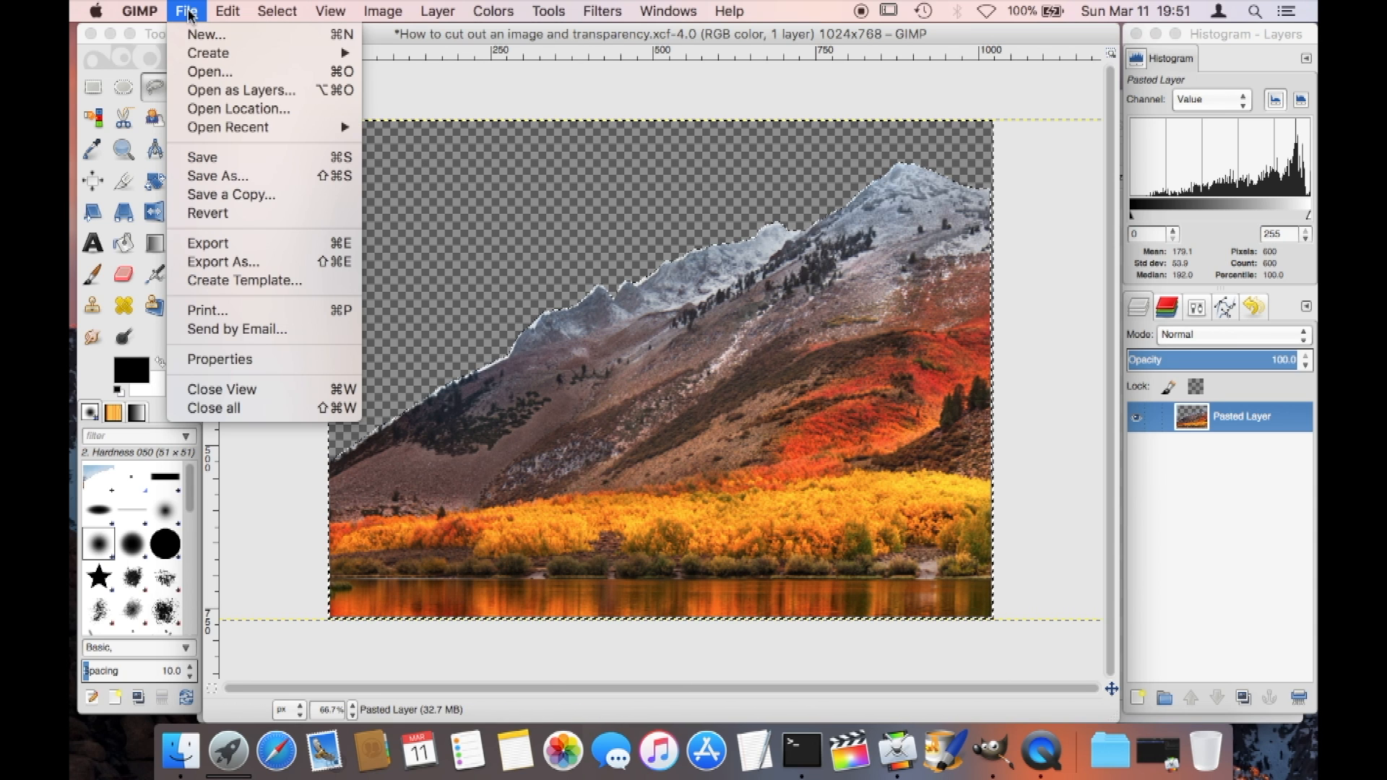
left_click(186, 11)
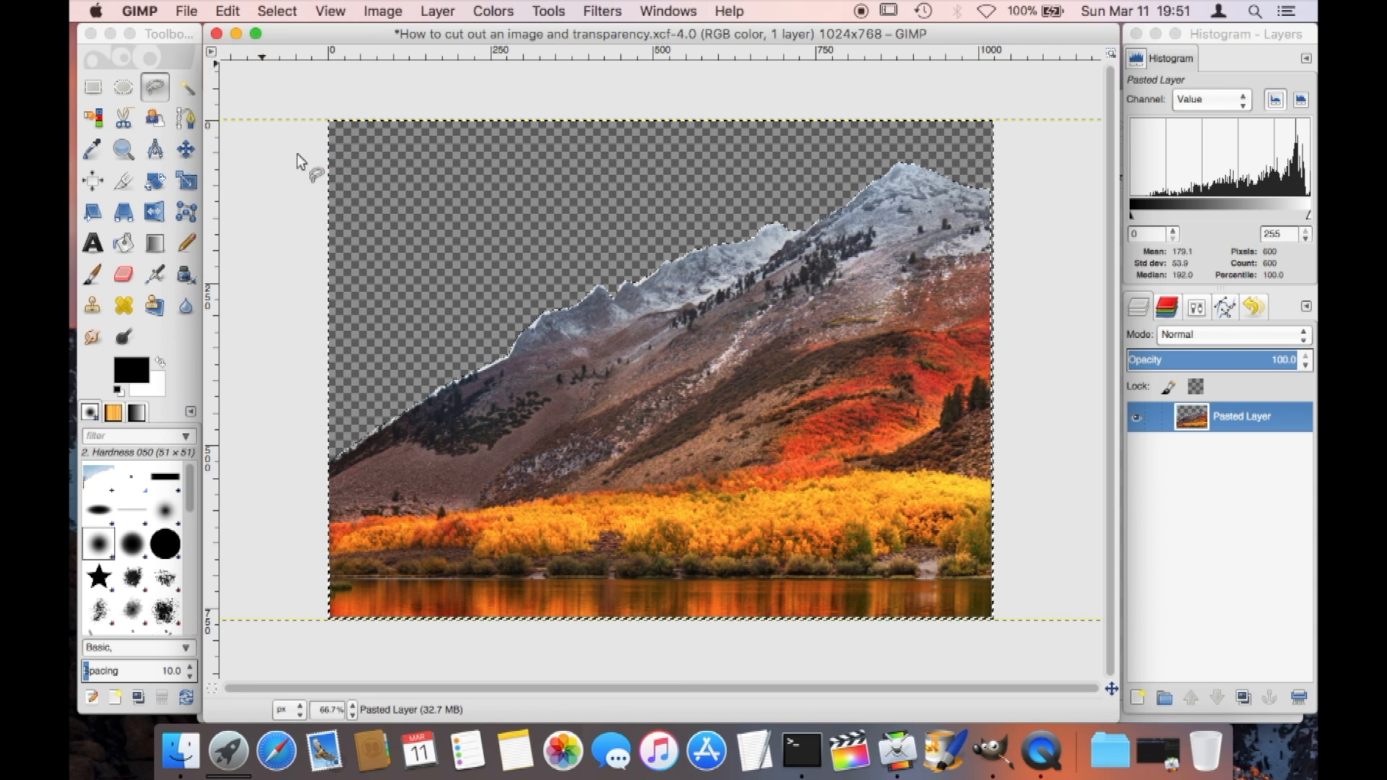
key("cmd+s")
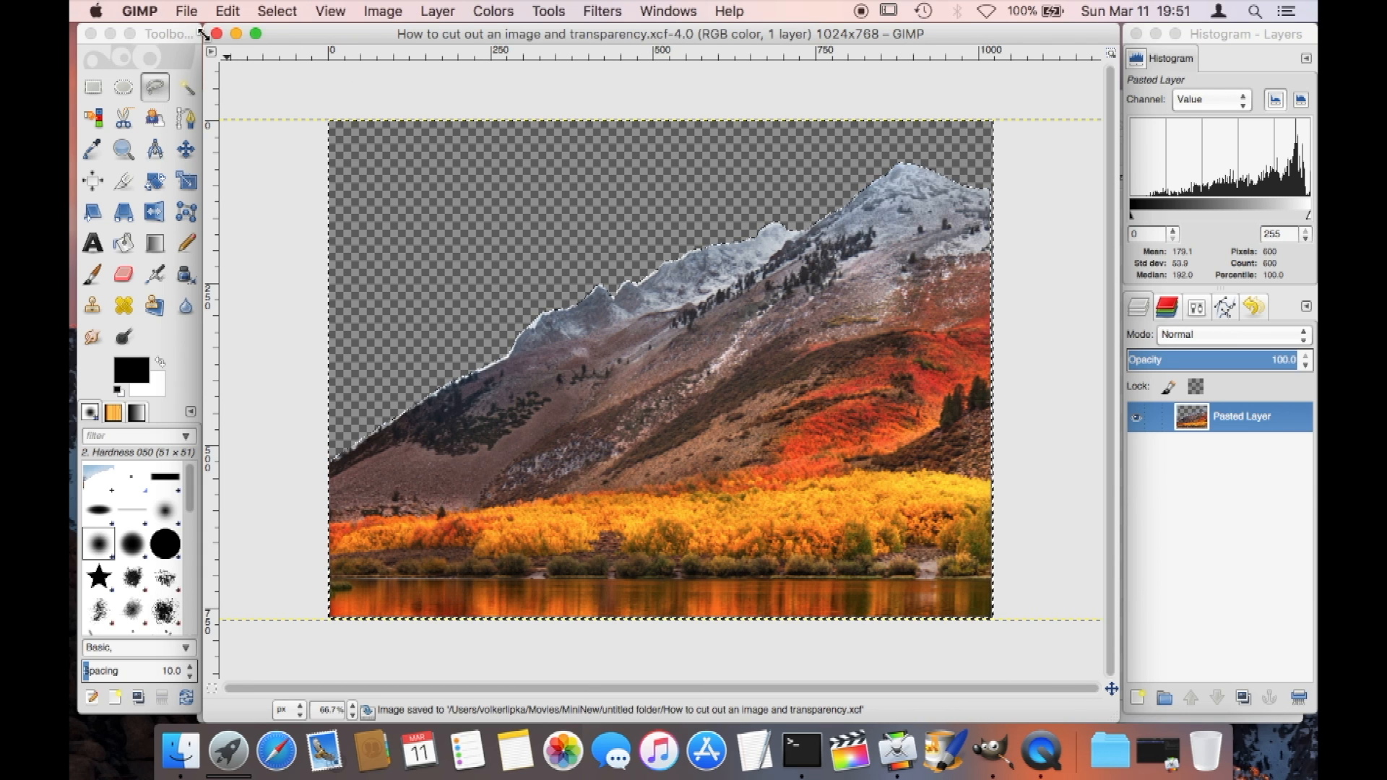
- Start Export As and change the file extension to .png
left_click(186, 11)
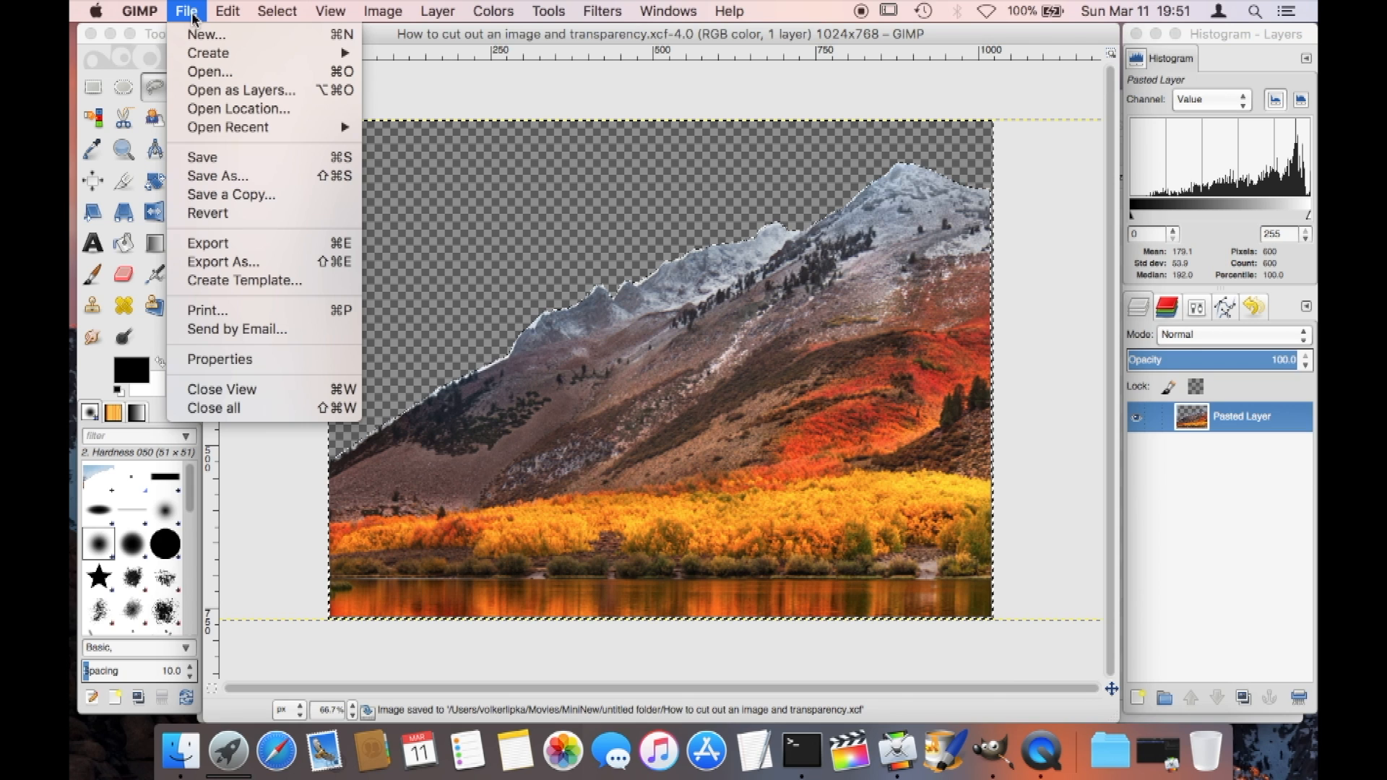
mouse_move(222, 262)
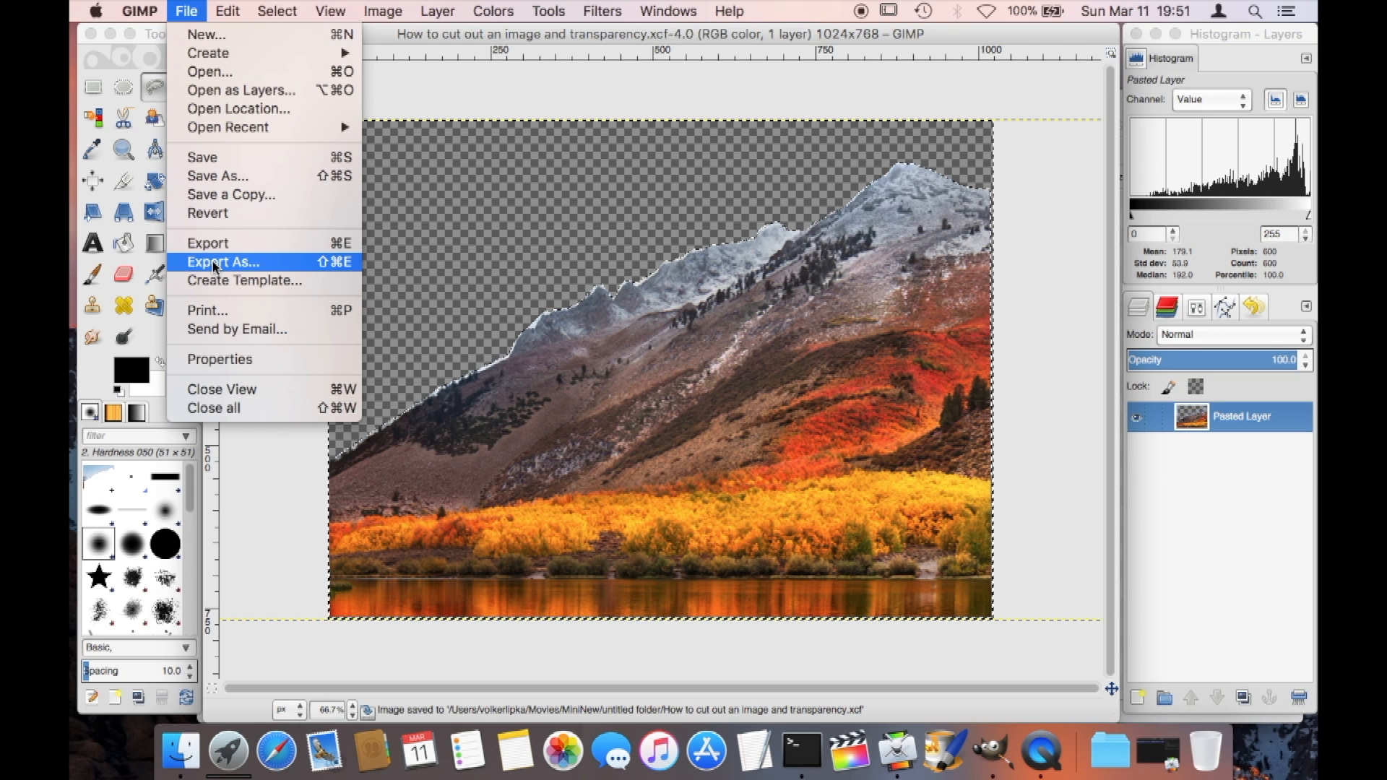
left_click(221, 261)
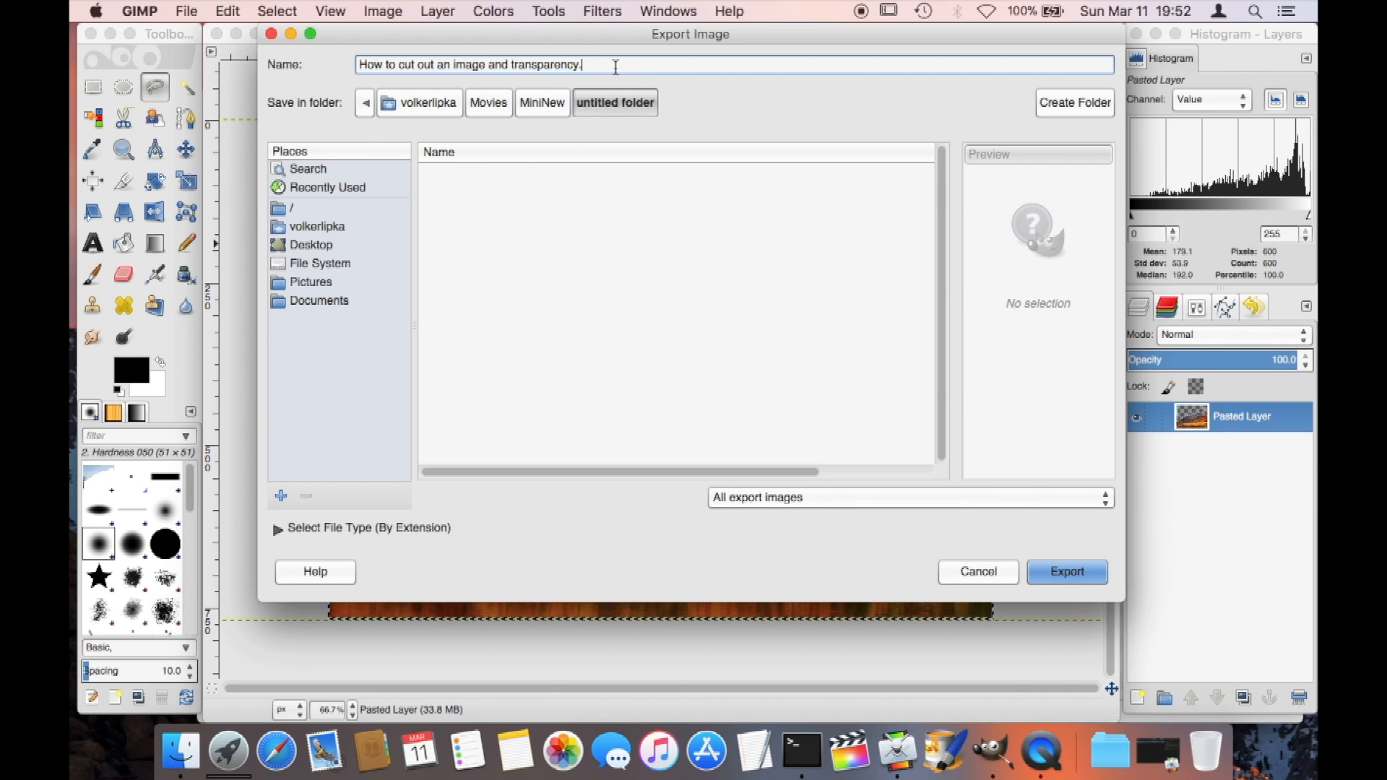
type(".gif")
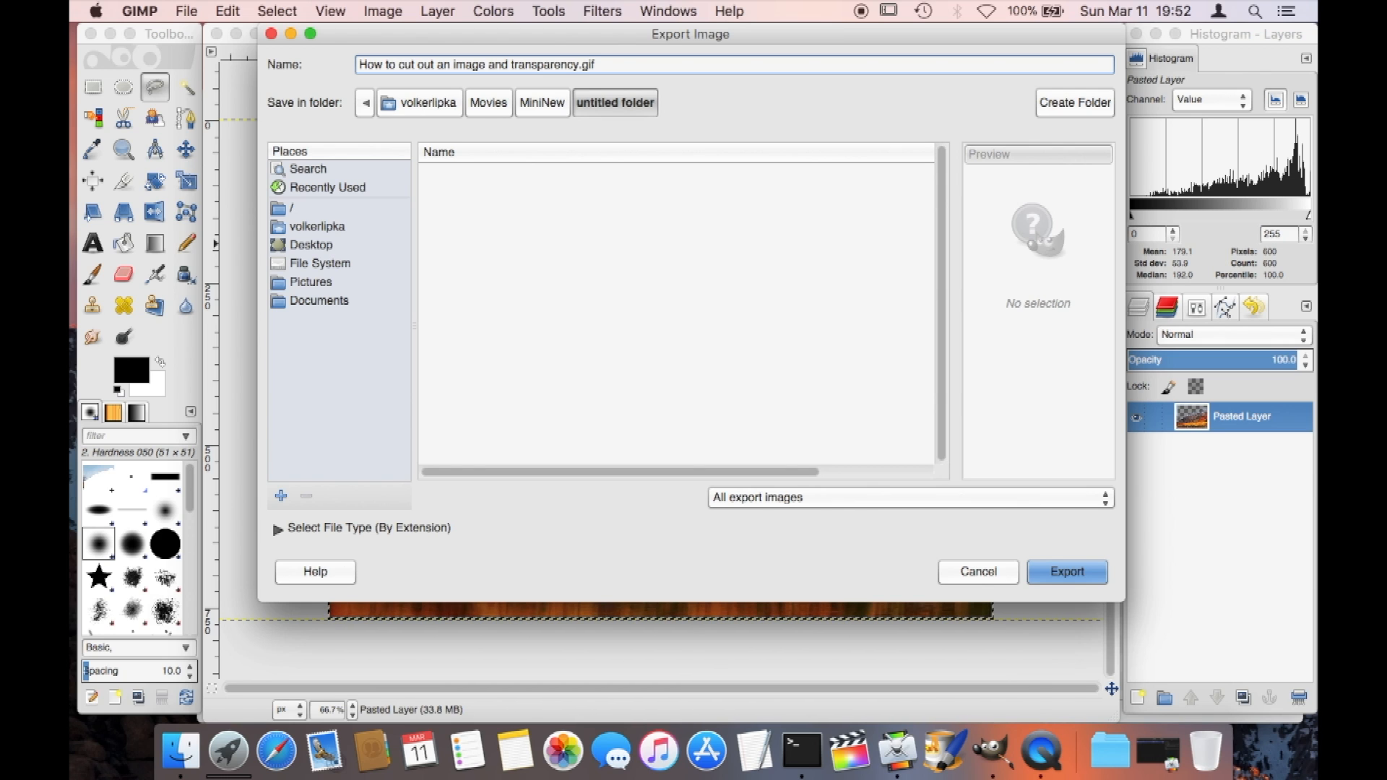
key("Backspace")
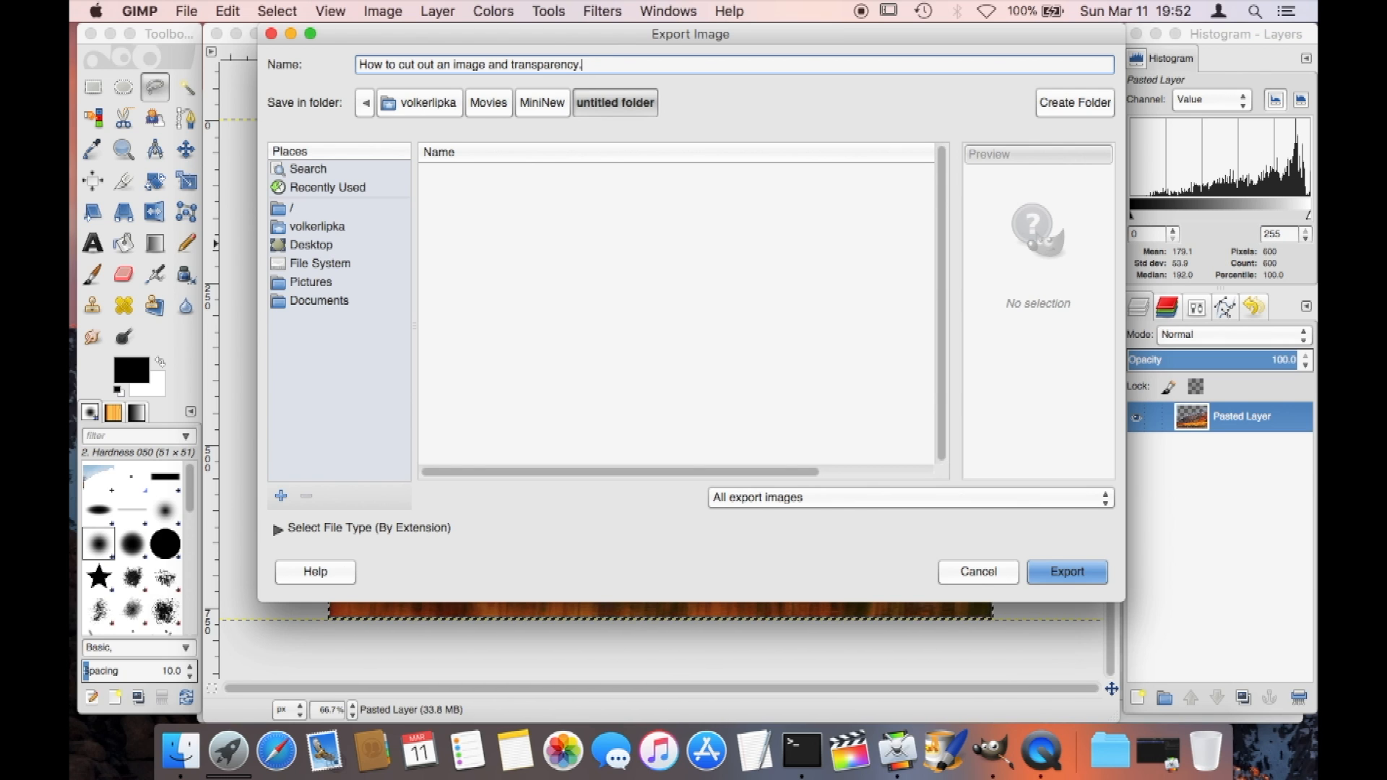
type(".png")
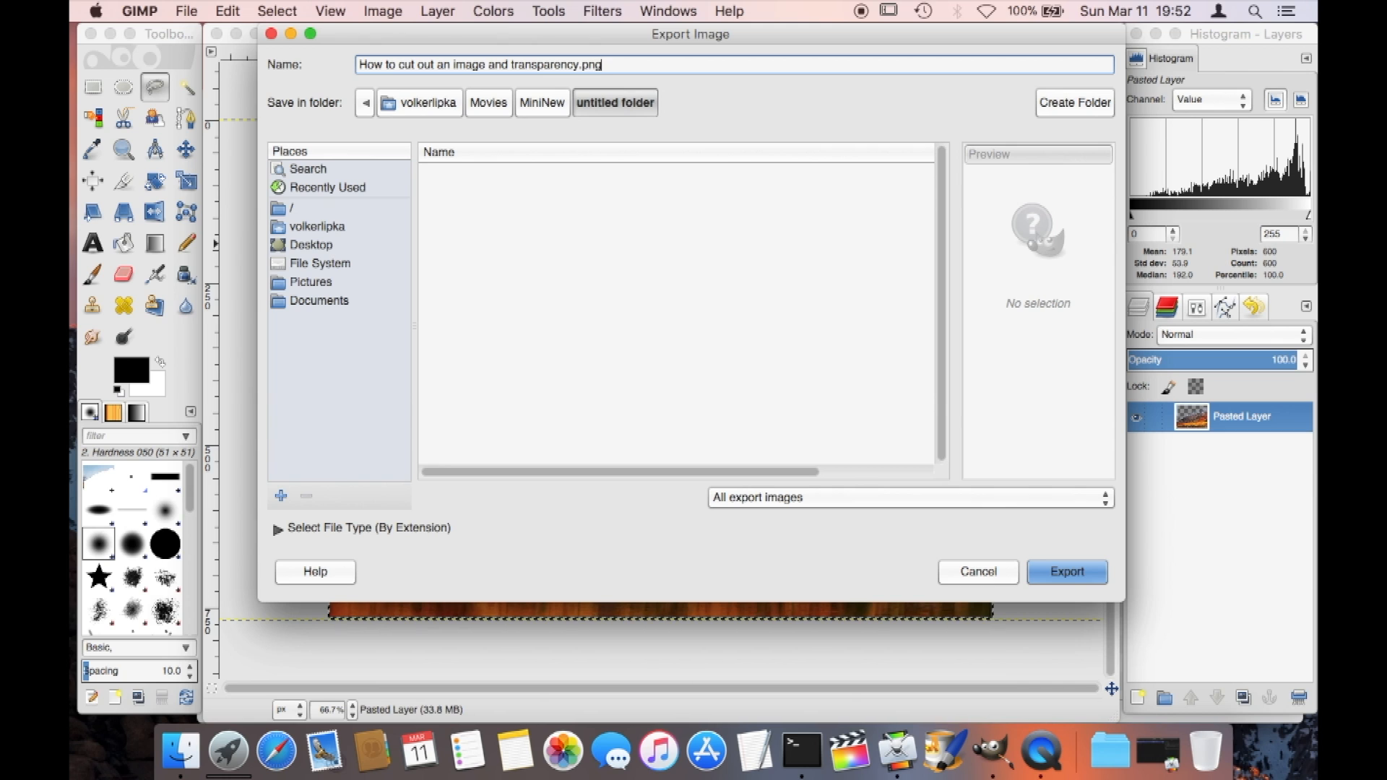
- Export 'How to cut out an image and transparency.png' and confirm the PNG settings
left_click(1066, 571)
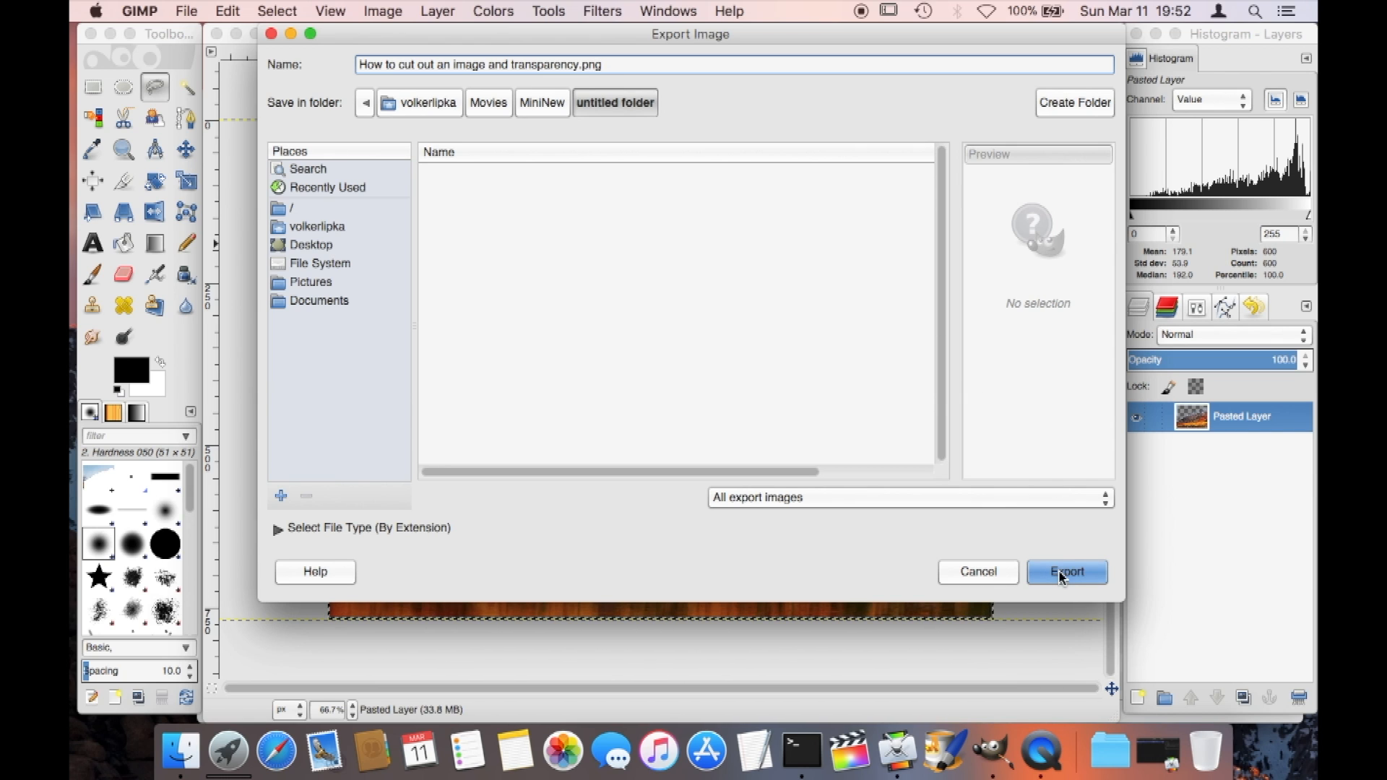
left_click(1066, 571)
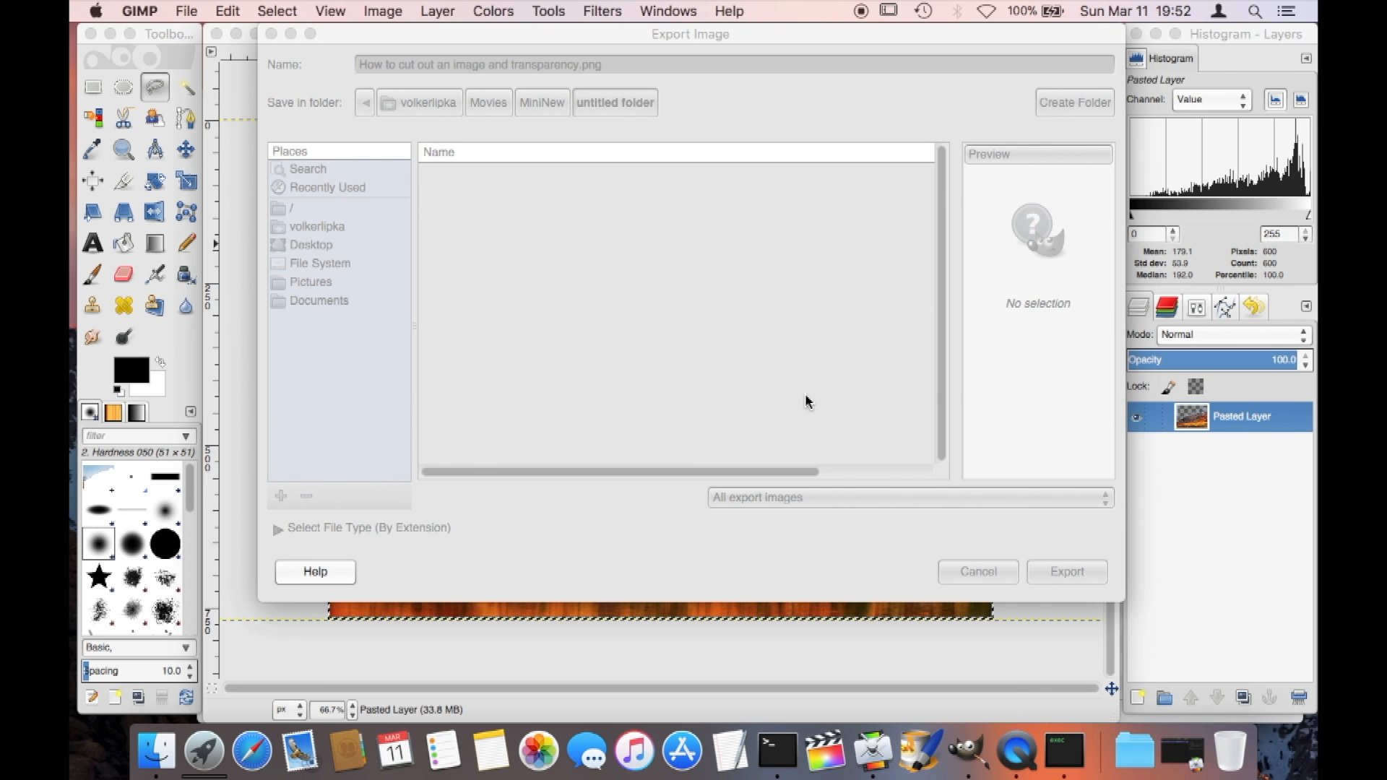
left_click(1064, 571)
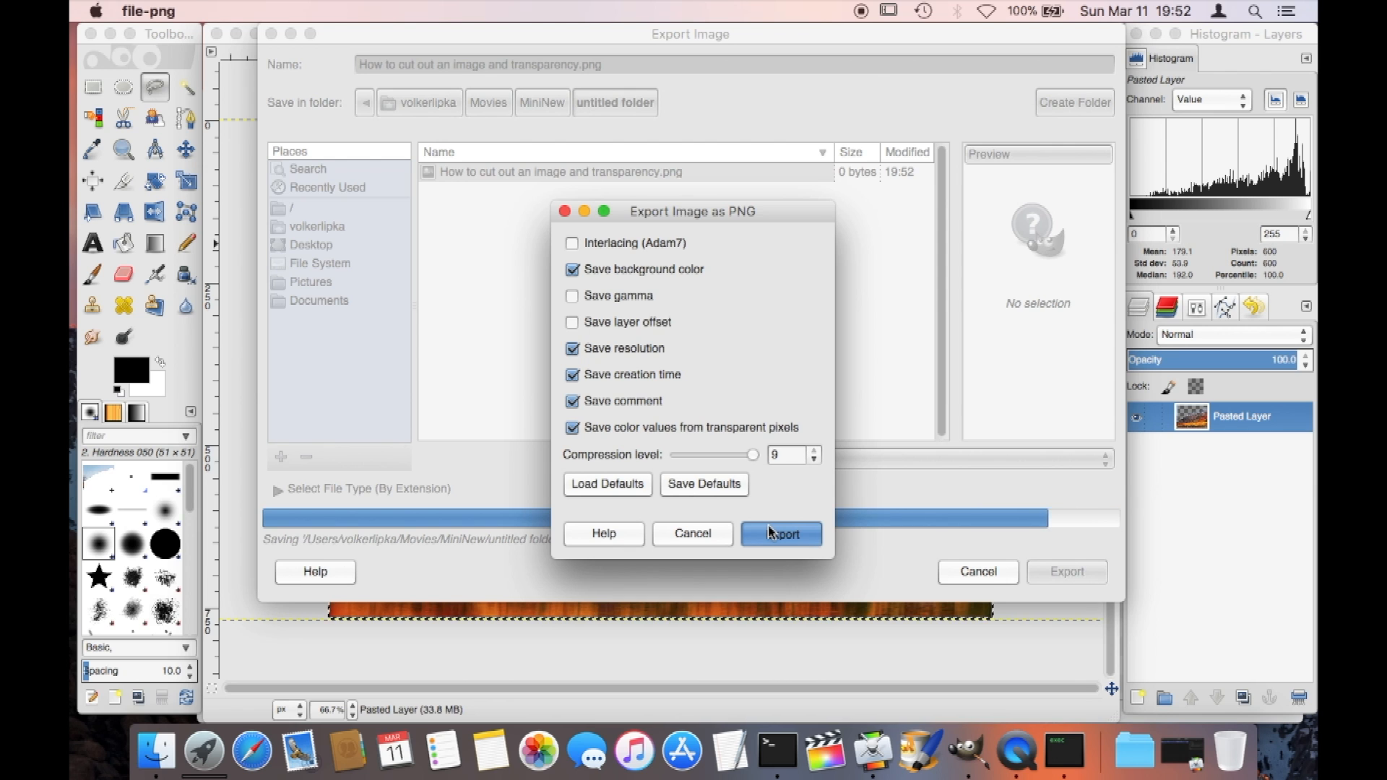
left_click(780, 533)
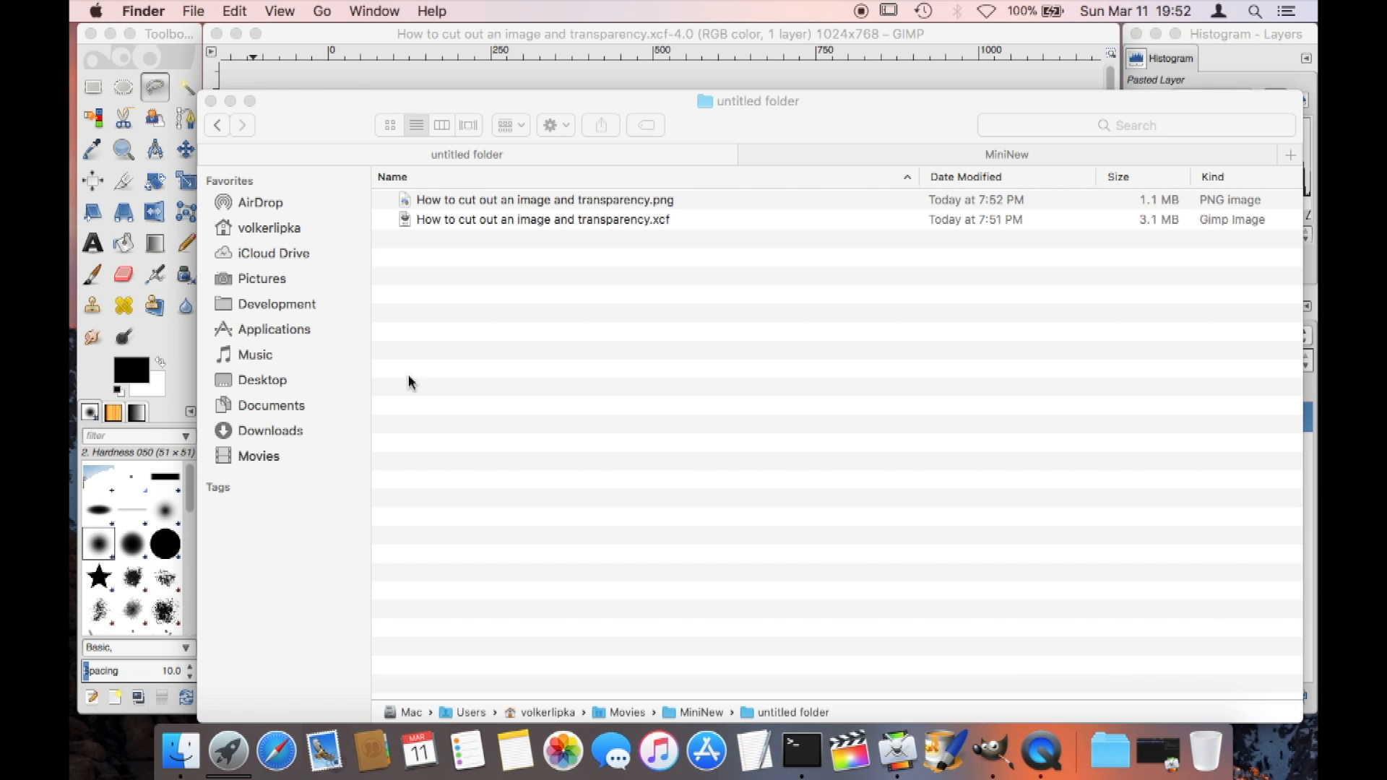
mouse_move(527, 224)
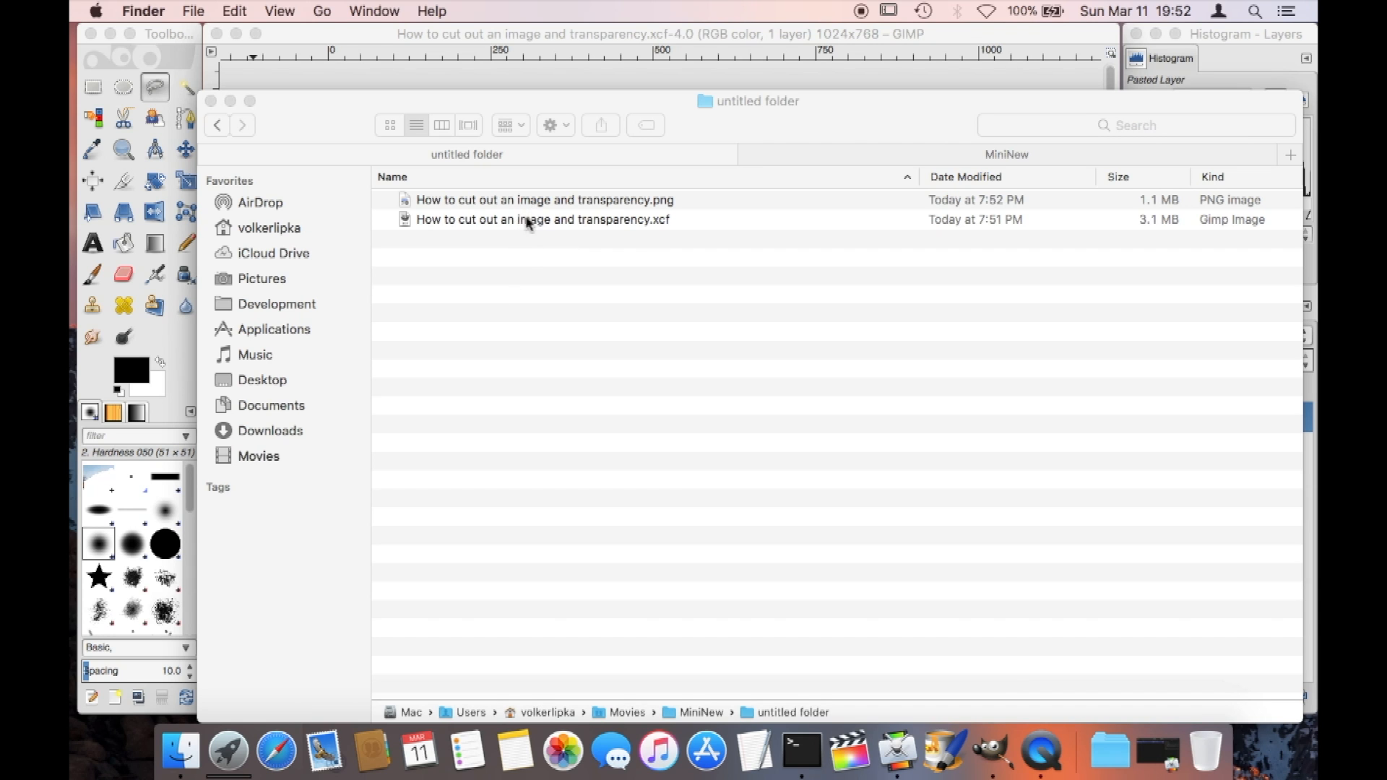
- Open the exported PNG in Preview from the Finder folder holding the XCF
left_click(541, 218)
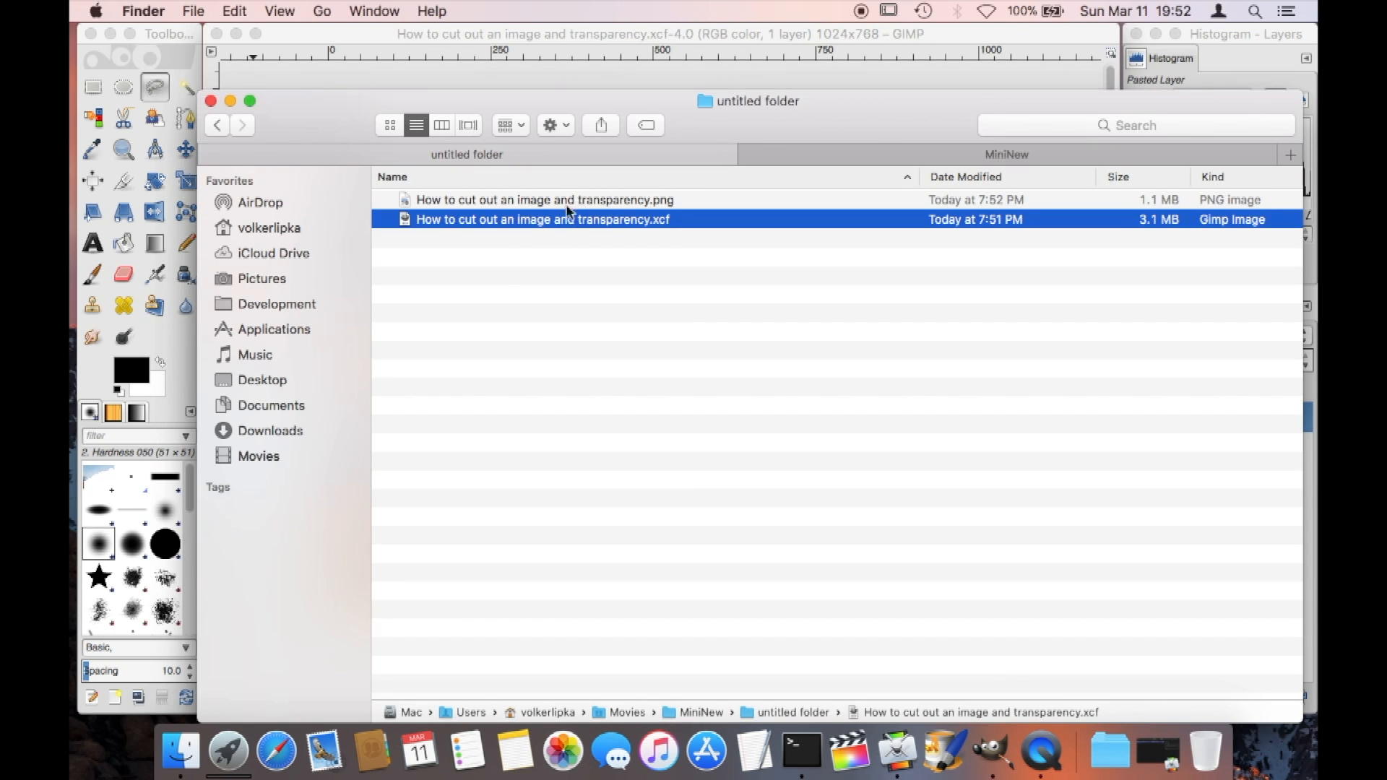
left_click(543, 199)
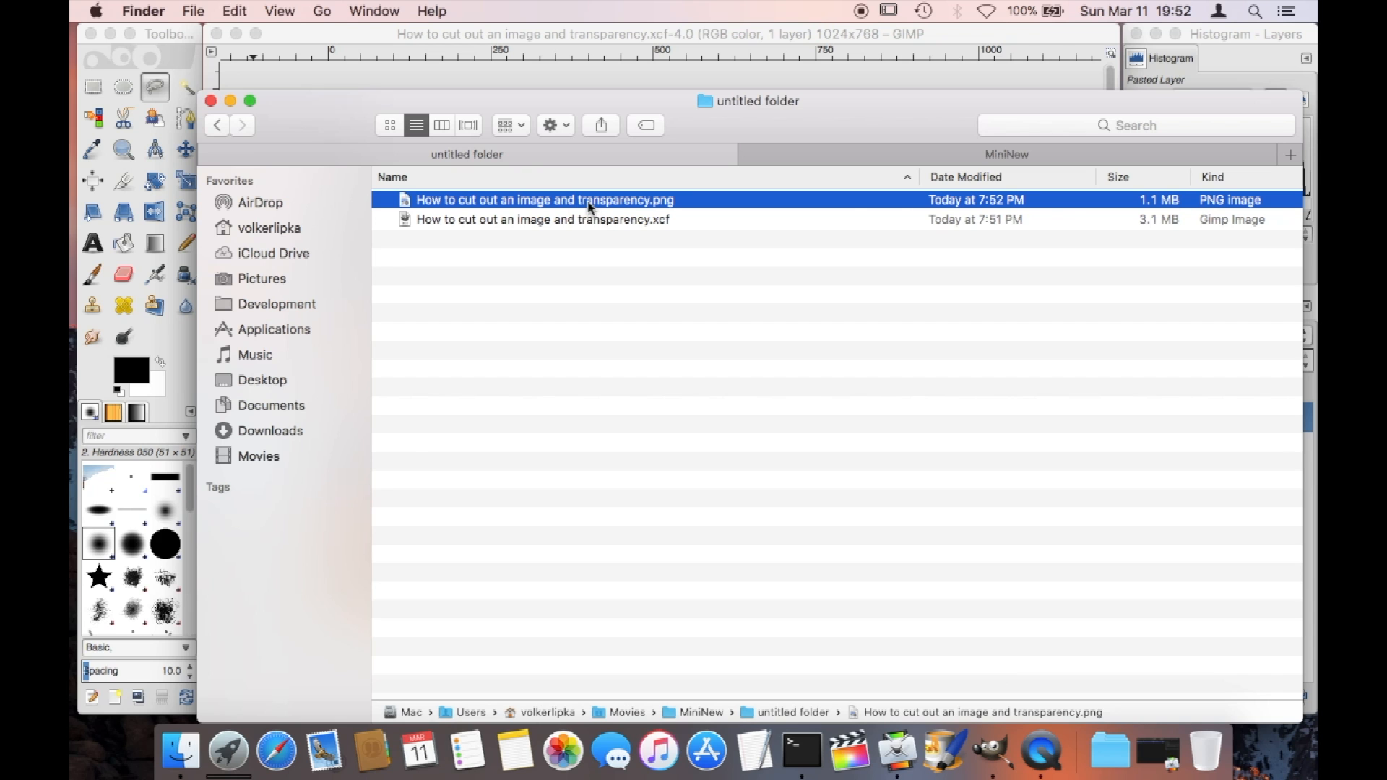
double_click(543, 200)
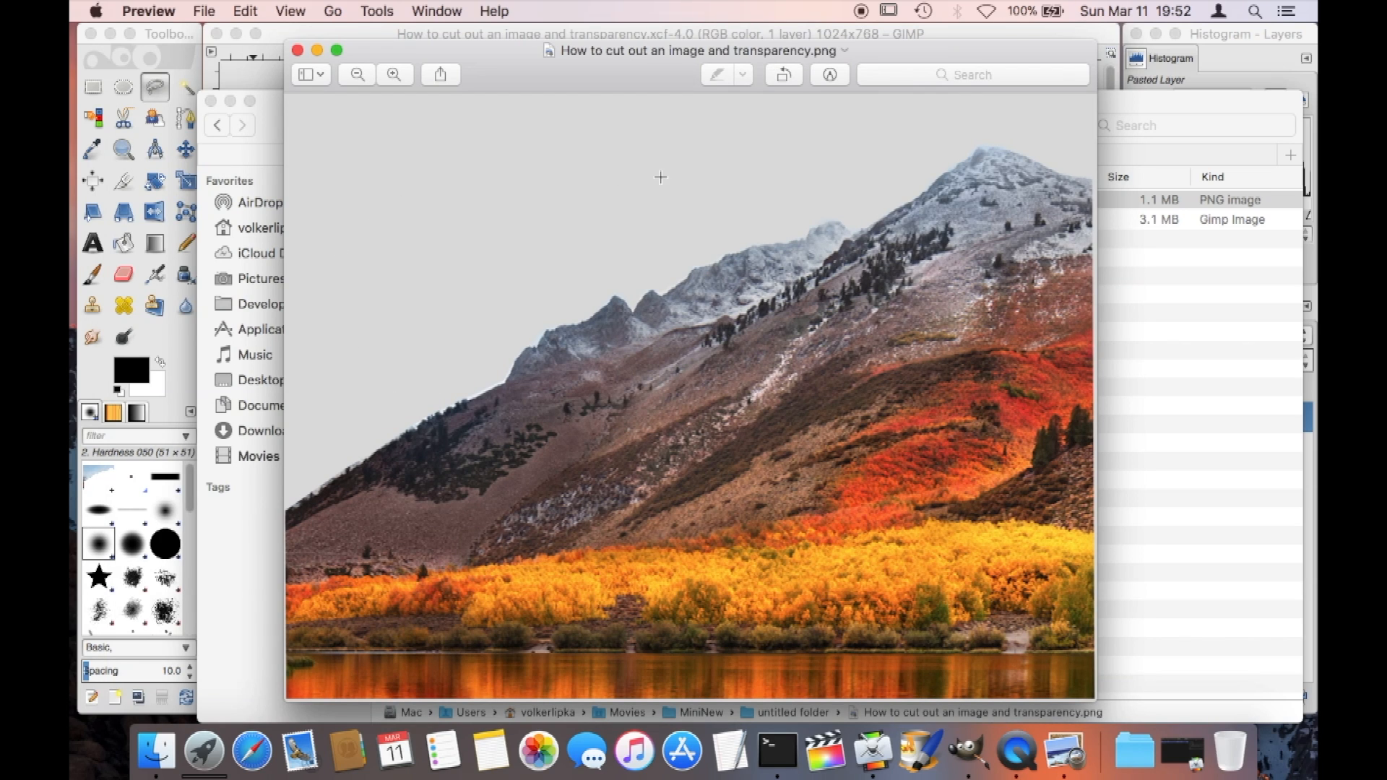
mouse_move(335, 424)
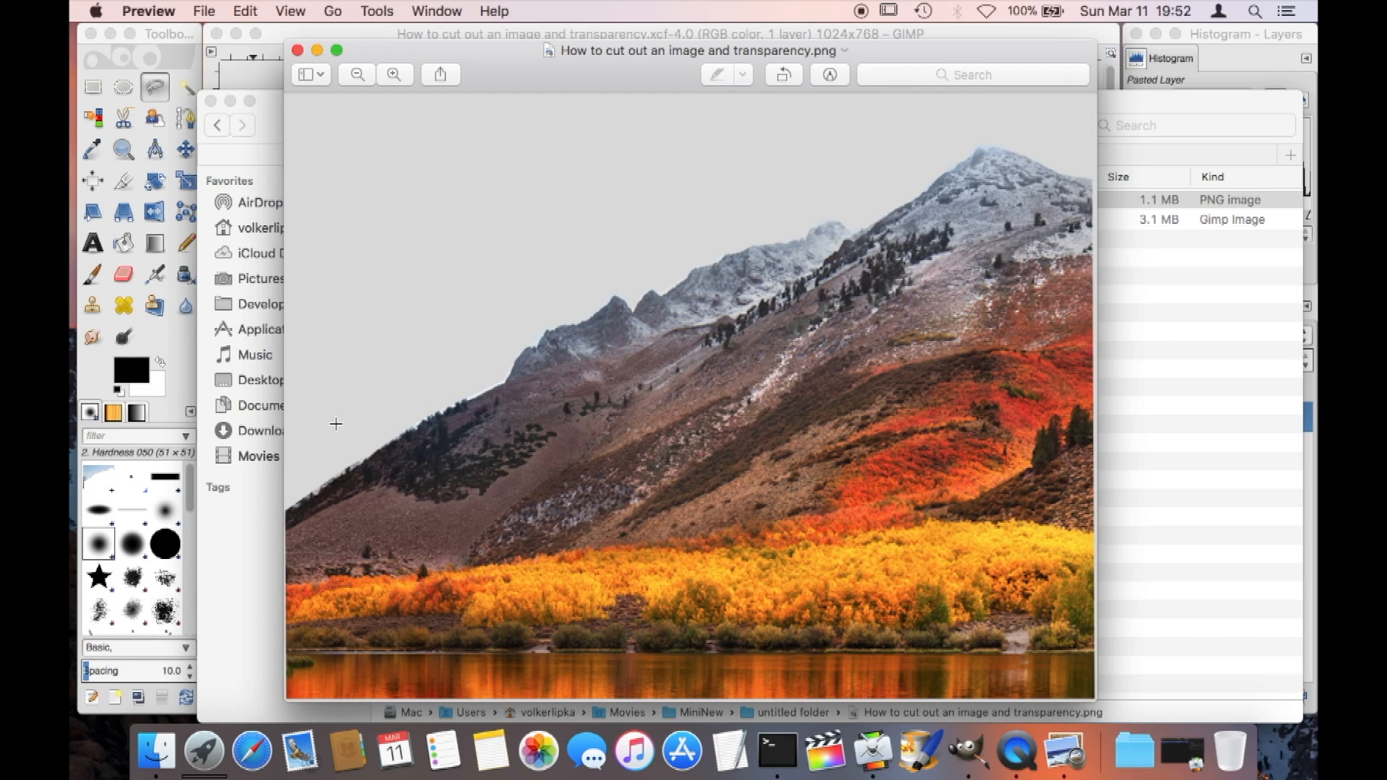
mouse_move(359, 391)
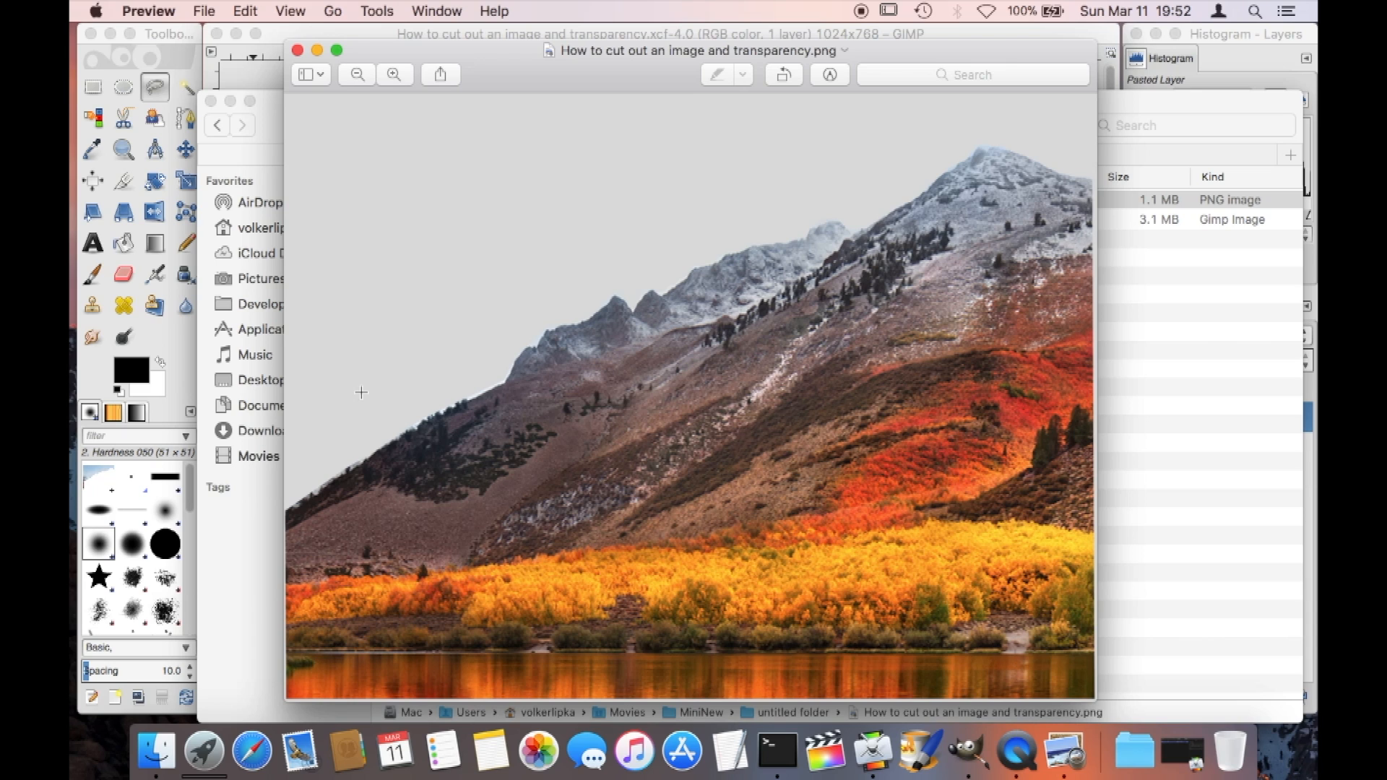
mouse_move(917, 134)
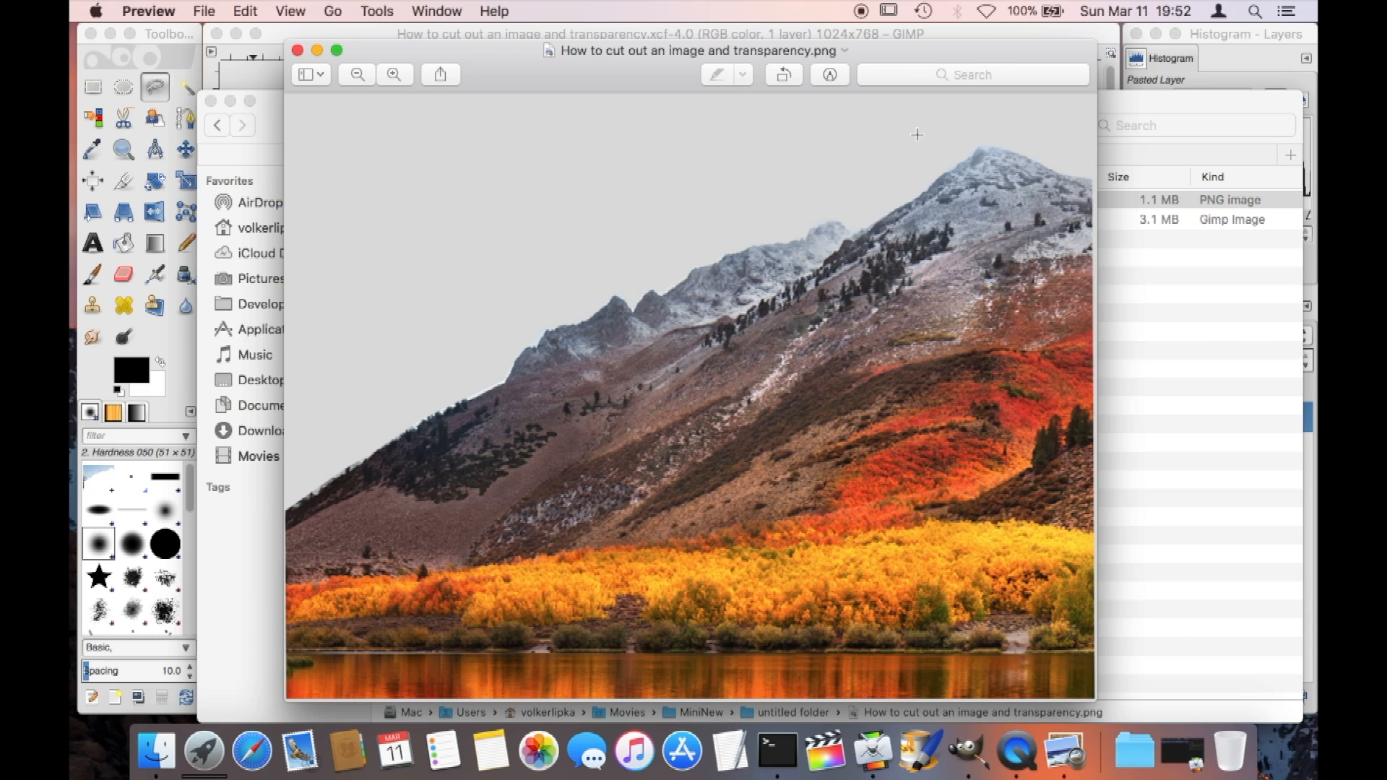
mouse_move(361, 393)
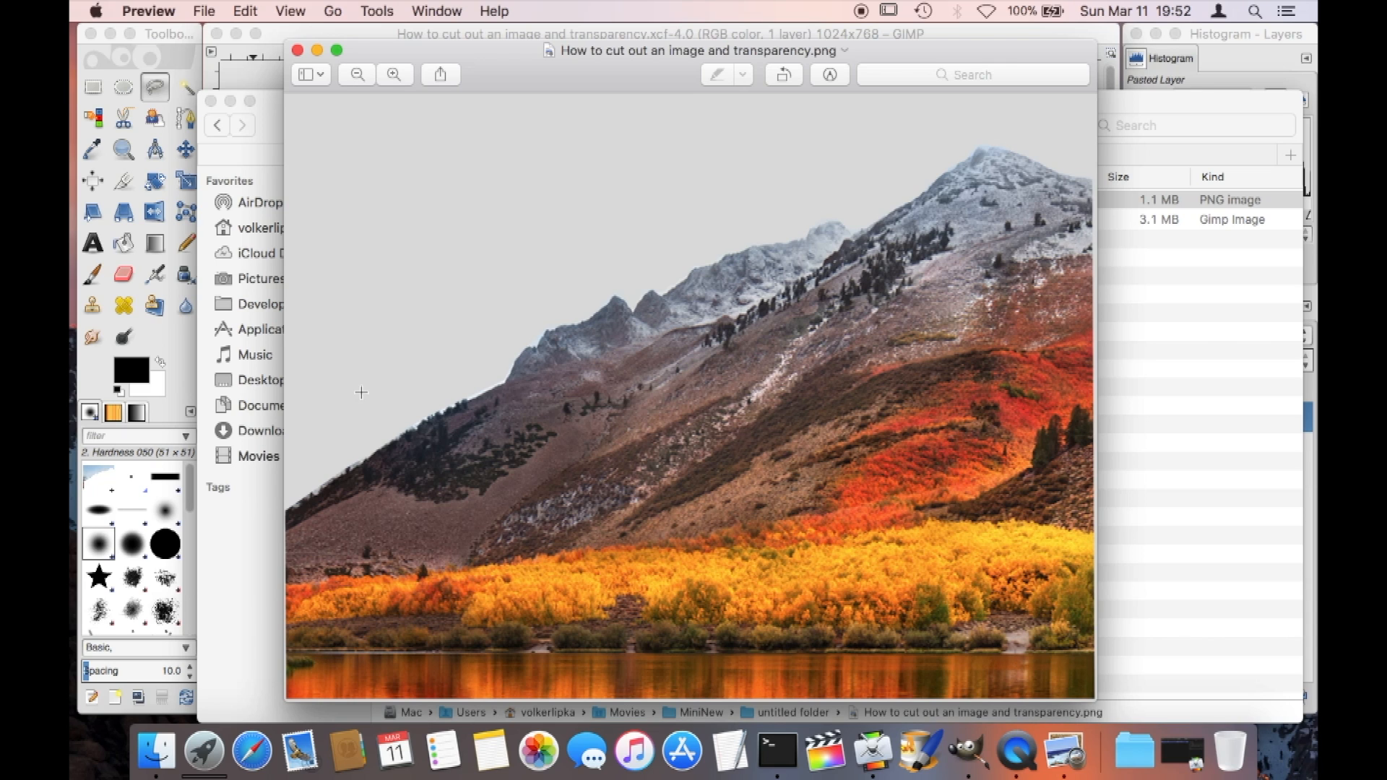